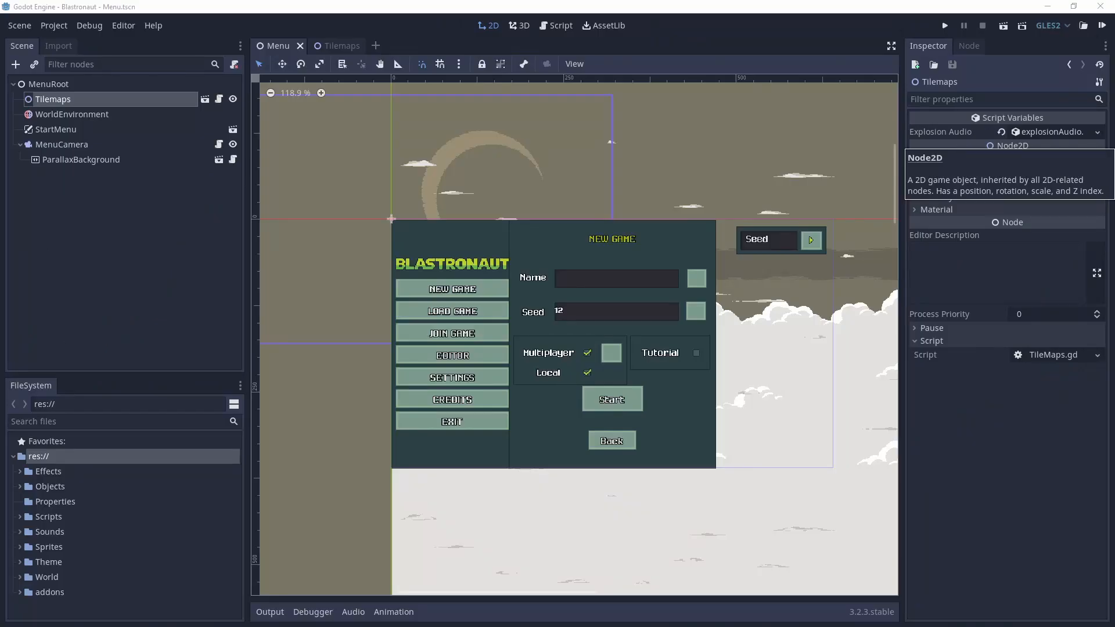
{"action": "mouse_move", "coordinate": [633, 132]}
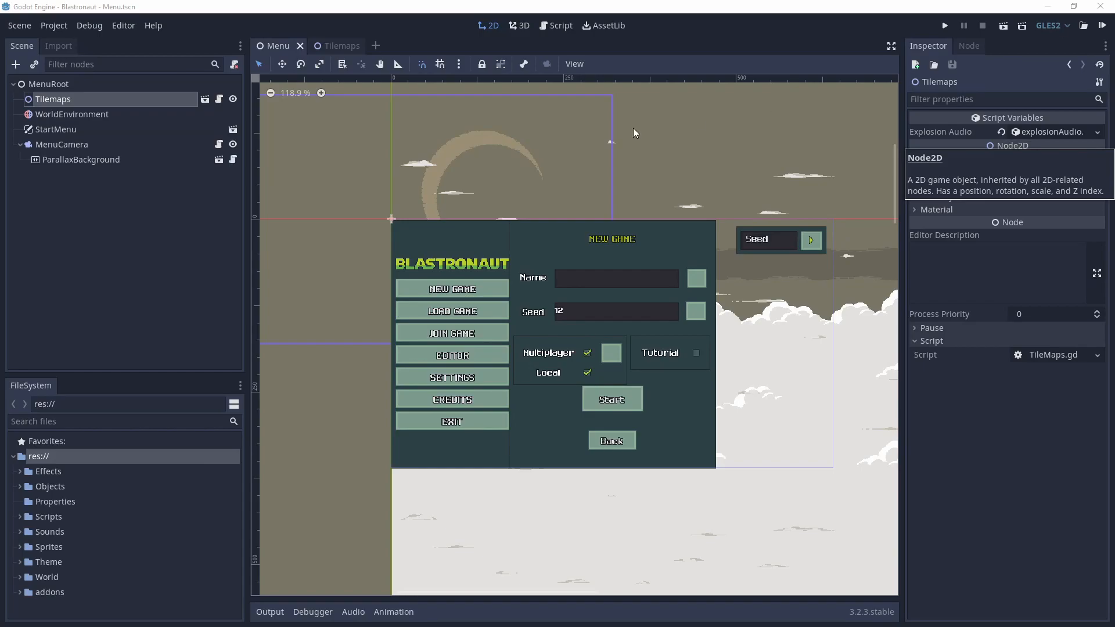
Hide the TileMap and TileMapBack layers in the running game's Remote tree to compare them.
{"action": "left_click", "coordinate": [55, 98]}
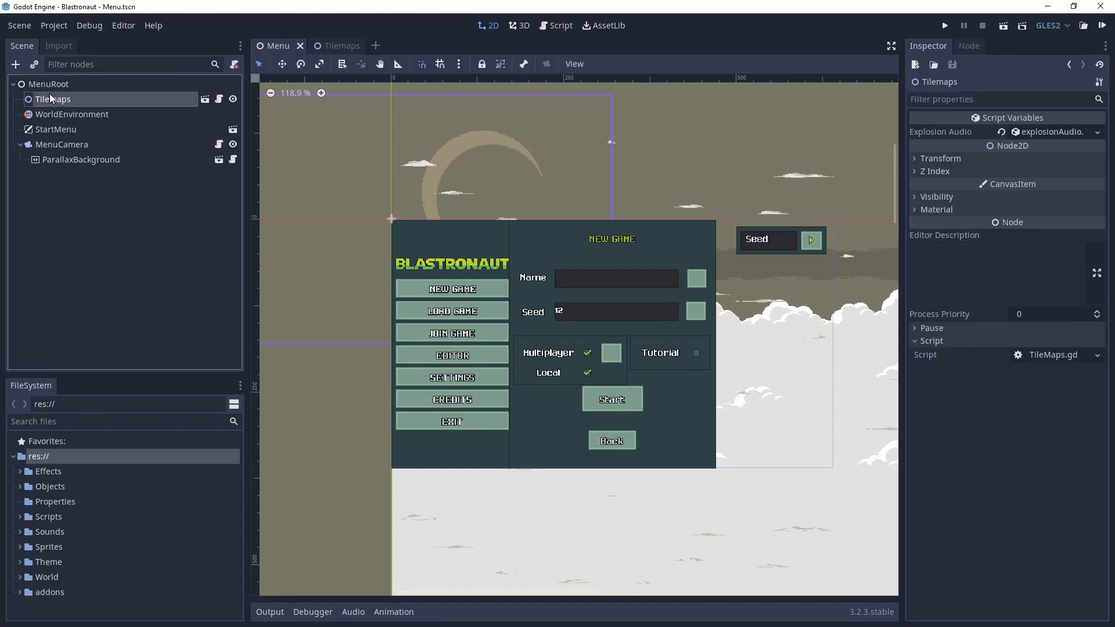
{"action": "mouse_move", "coordinate": [54, 99]}
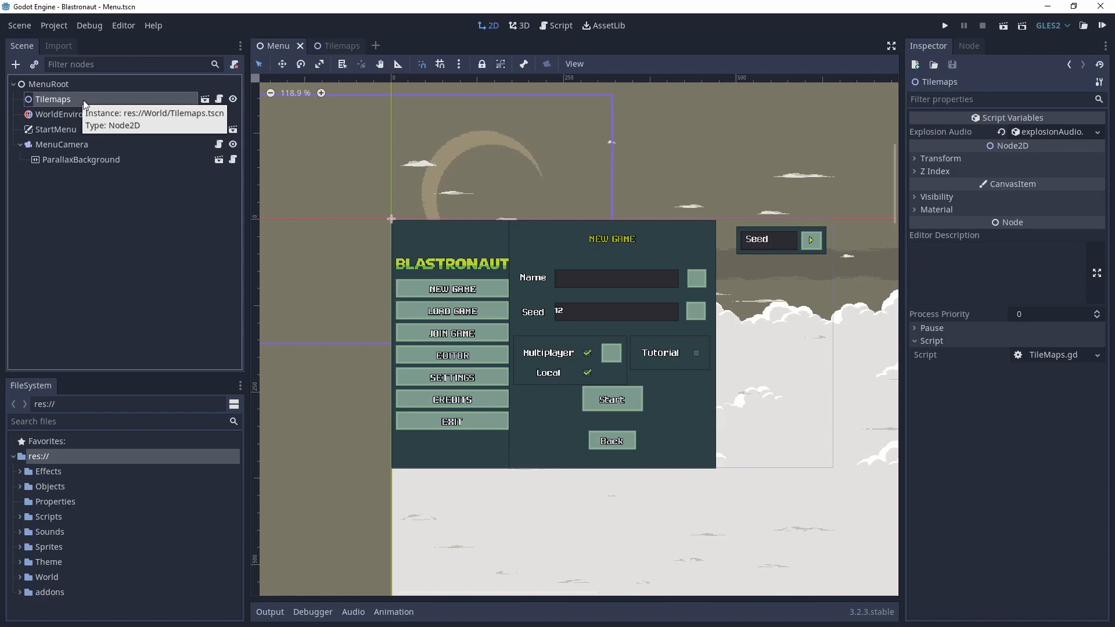
{"action": "mouse_move", "coordinate": [58, 108]}
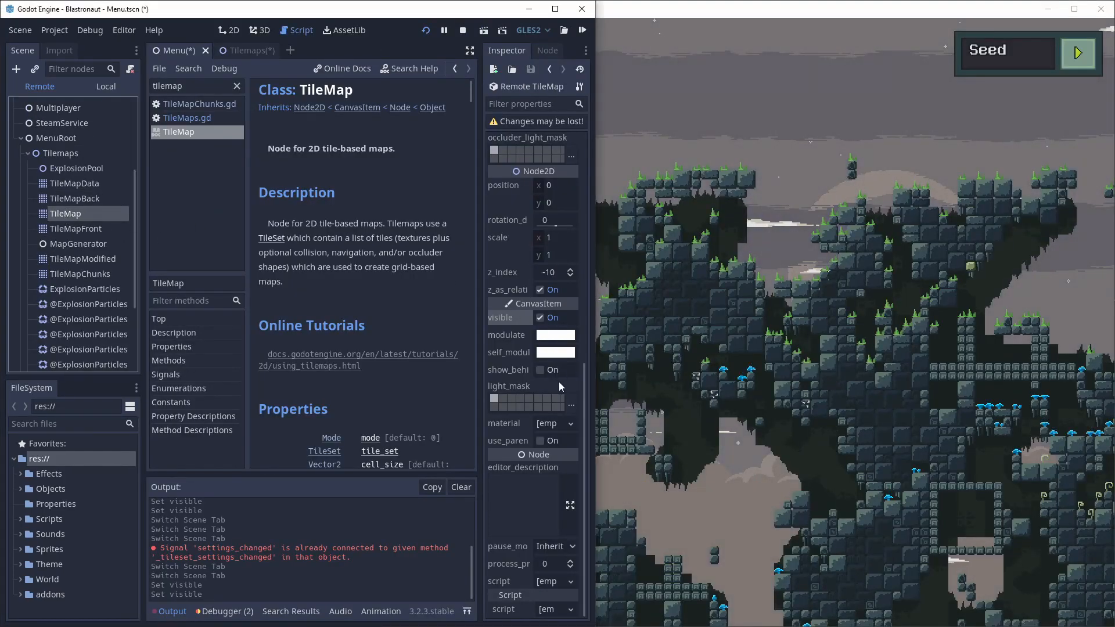
{"action": "left_click", "coordinate": [74, 199]}
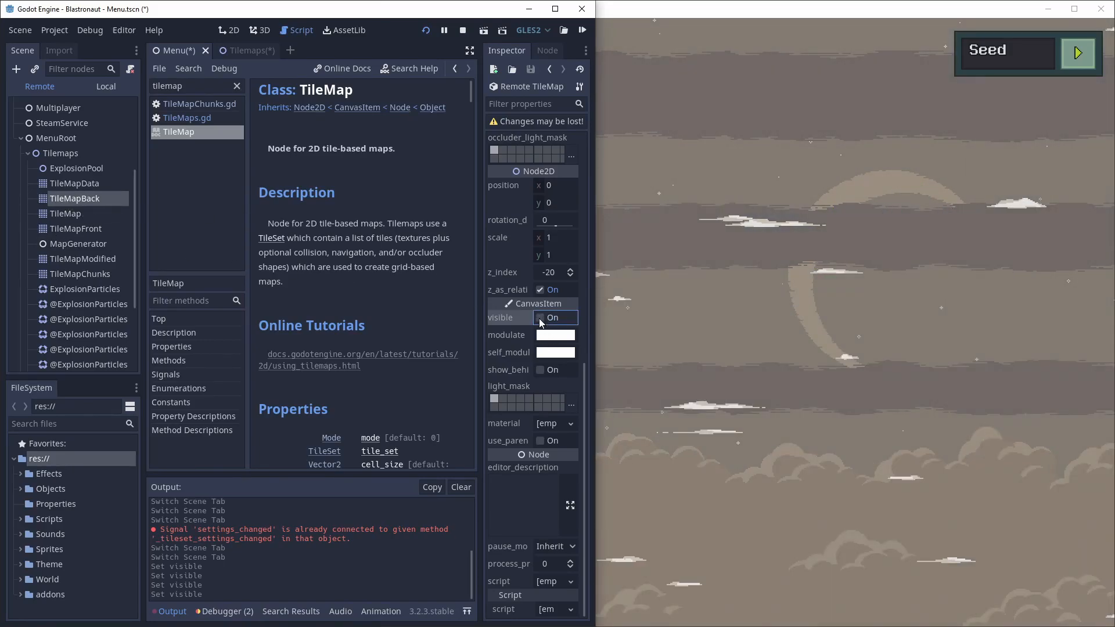
{"action": "left_click", "coordinate": [540, 317]}
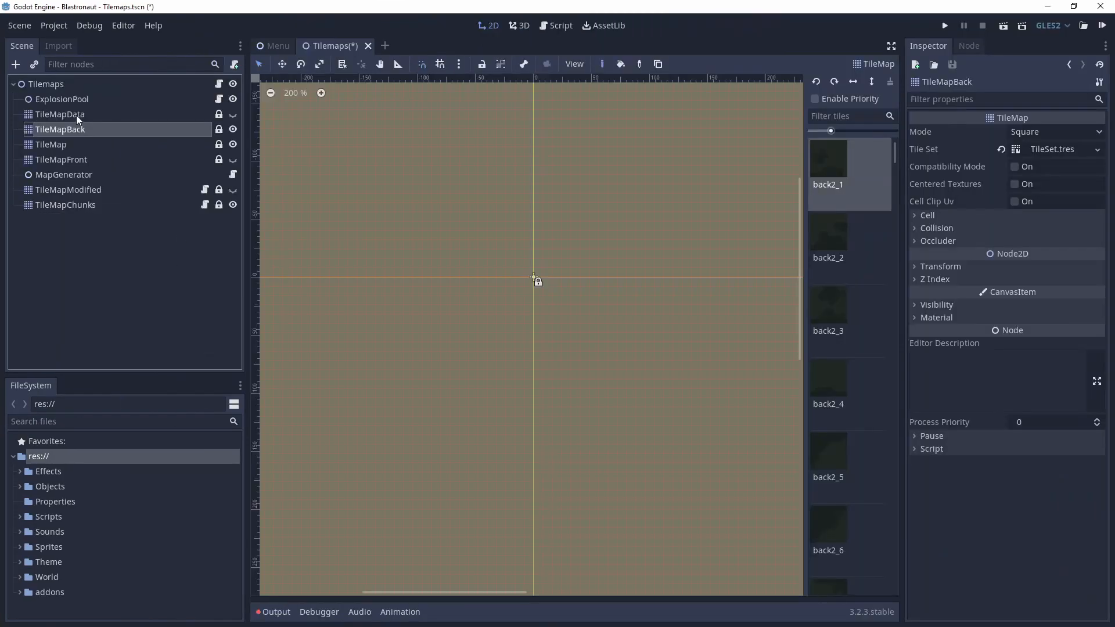
Inspect TileMapData, TileMapModified and TileMapChunks nodes, then load TileMapChunks.gd in the script editor.
{"action": "left_click", "coordinate": [59, 114]}
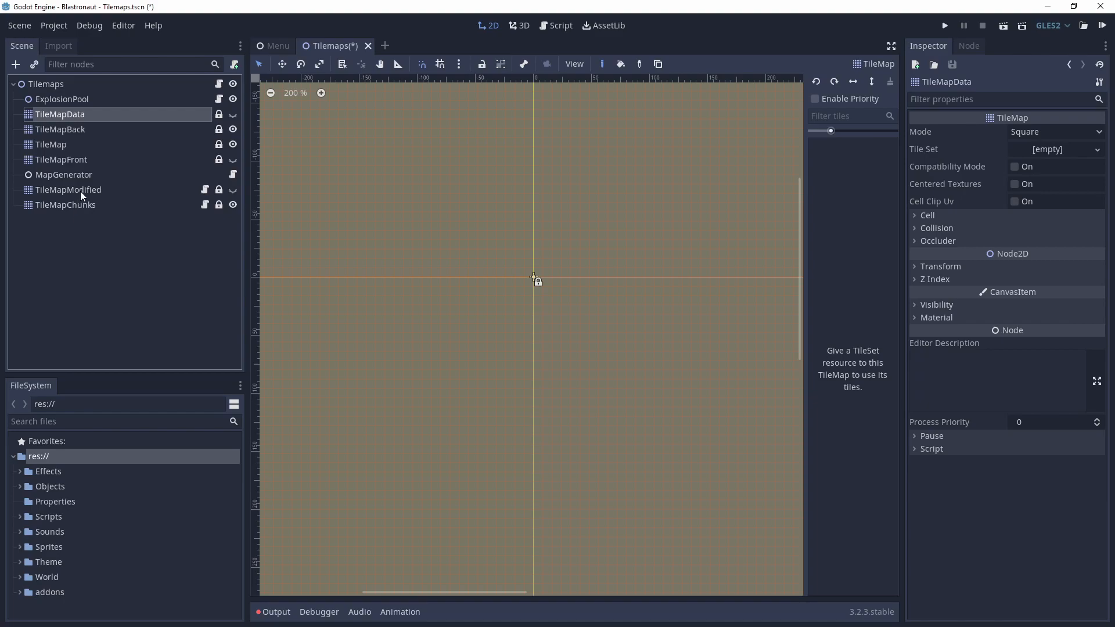
{"action": "left_click", "coordinate": [68, 189]}
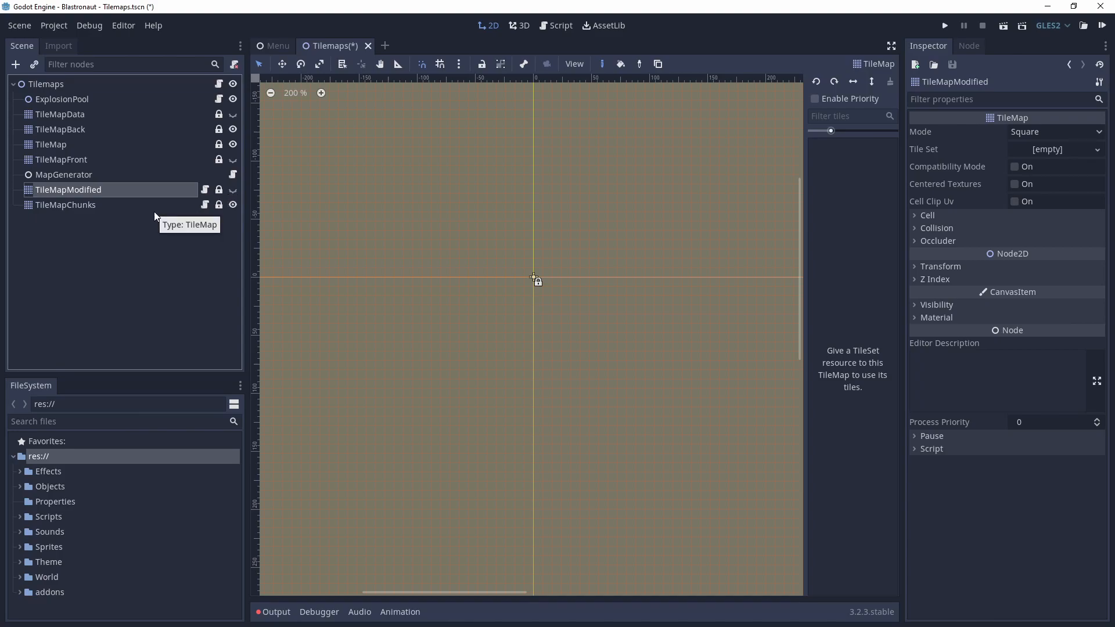
{"action": "mouse_move", "coordinate": [131, 226]}
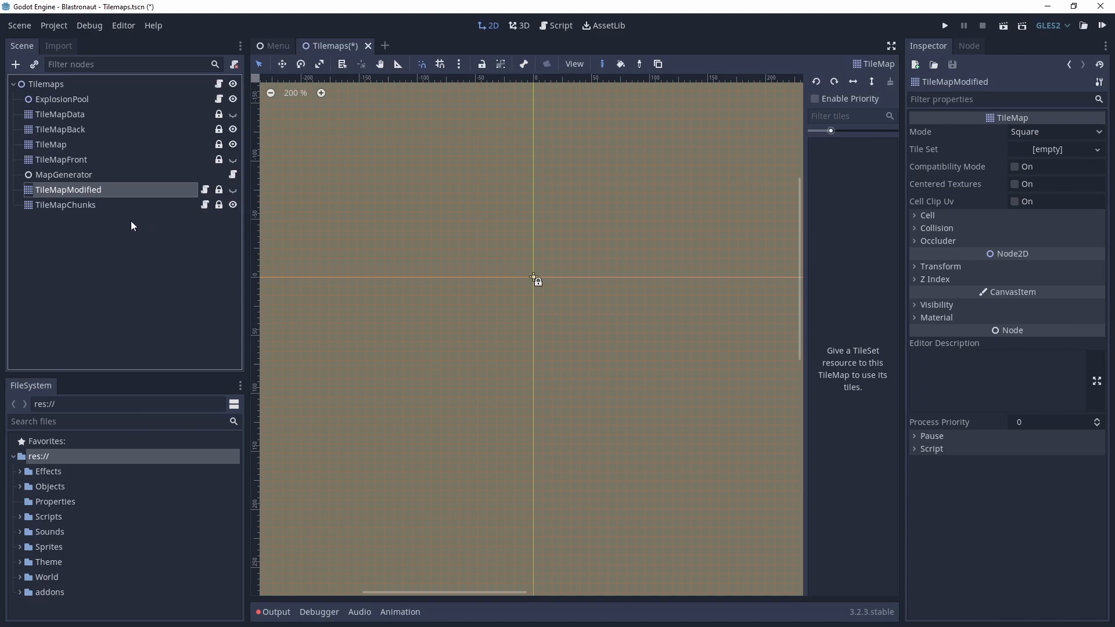
{"action": "mouse_move", "coordinate": [98, 211]}
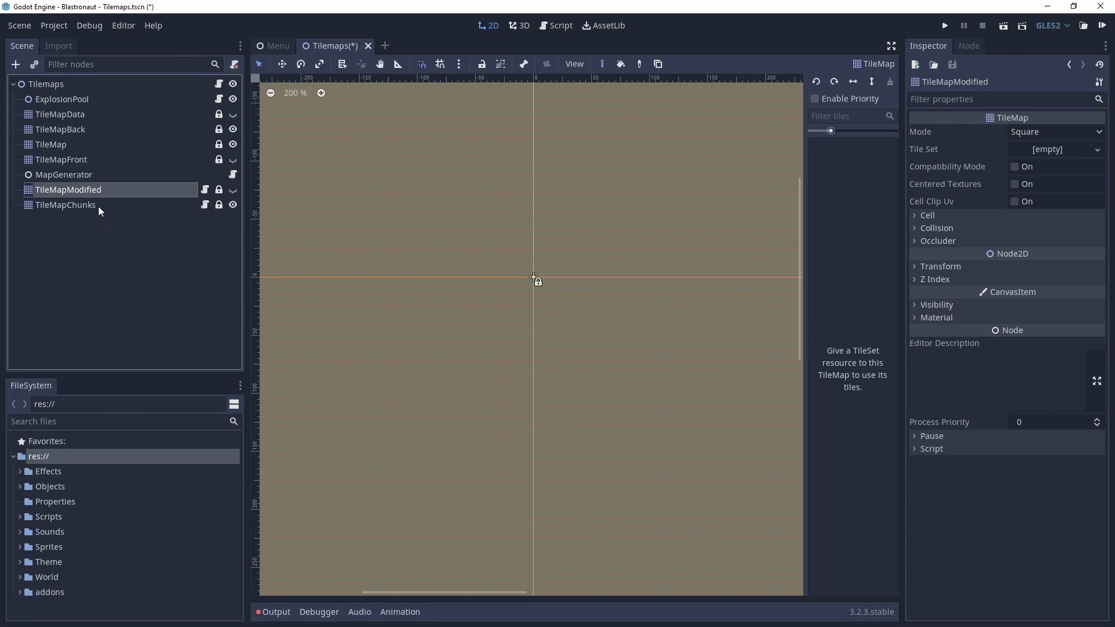
{"action": "left_click", "coordinate": [65, 205]}
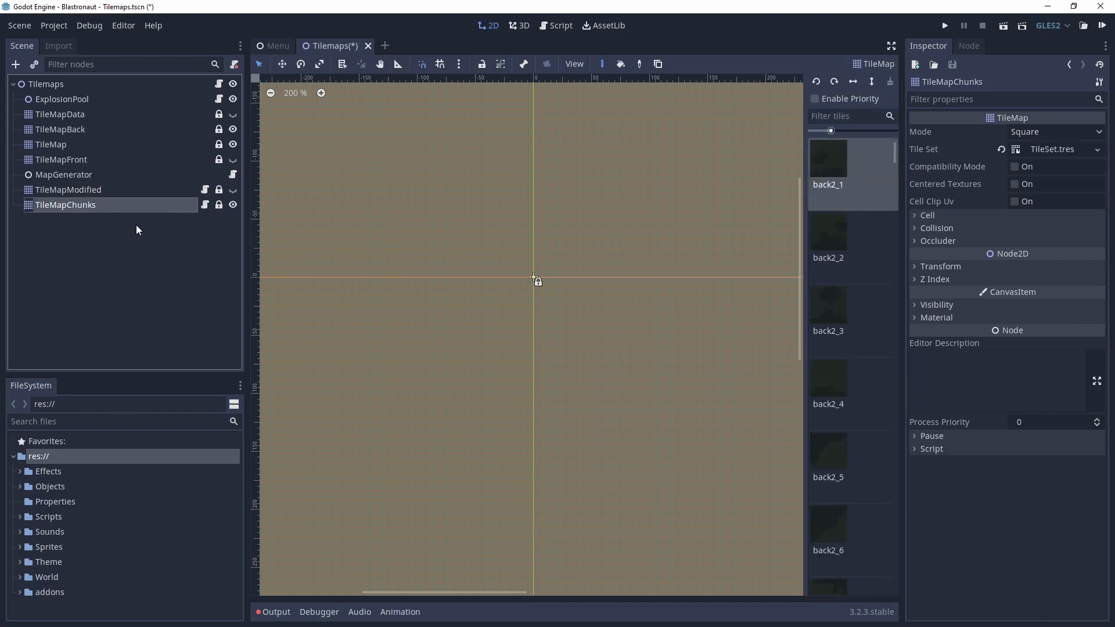
{"action": "mouse_move", "coordinate": [188, 228]}
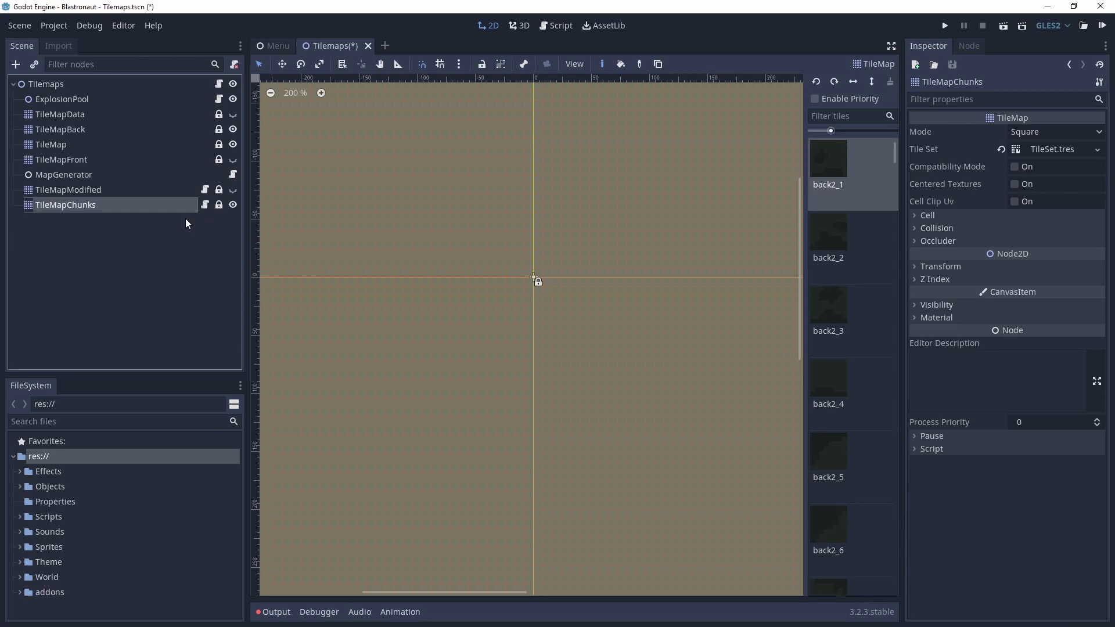
{"action": "mouse_move", "coordinate": [189, 221]}
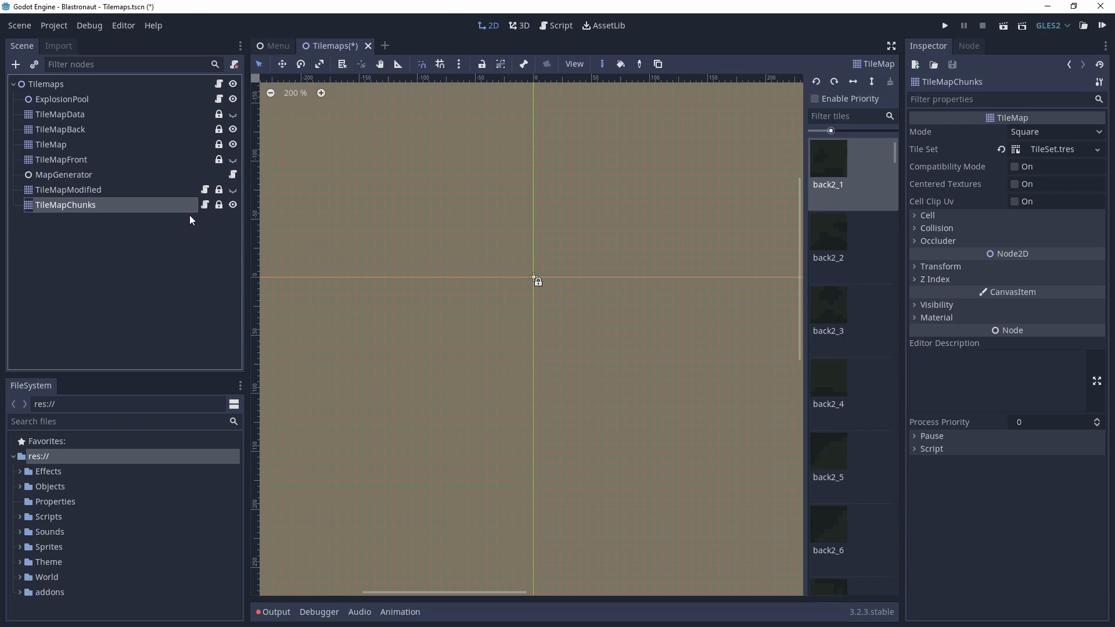
{"action": "left_click", "coordinate": [946, 24]}
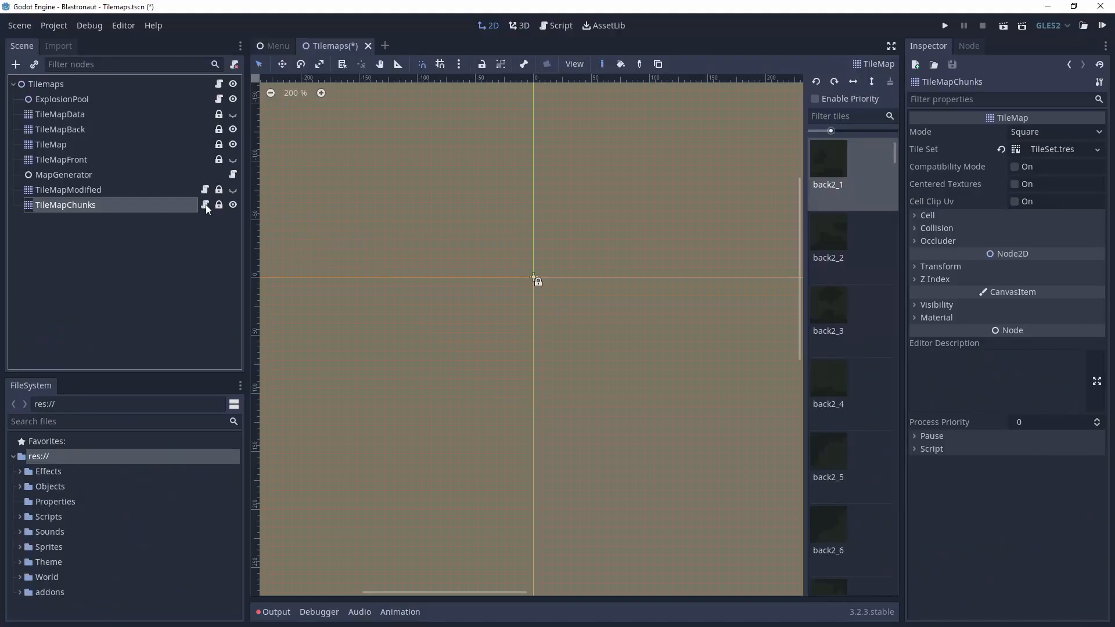
{"action": "left_click", "coordinate": [206, 204]}
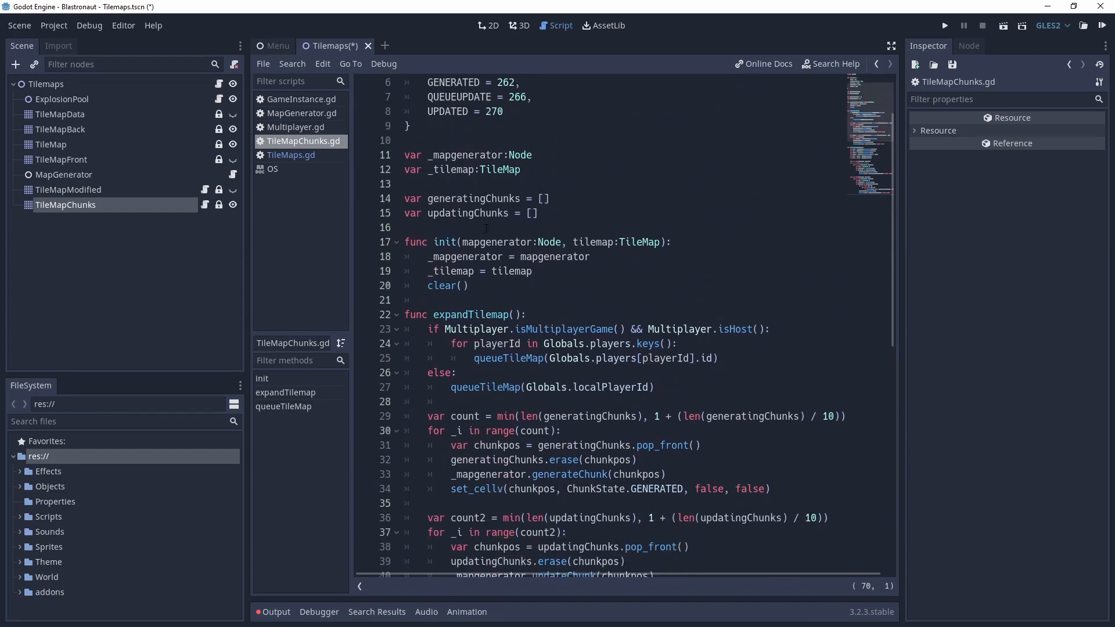
{"action": "scroll", "scroll_direction": "down", "scroll_amount": 3}
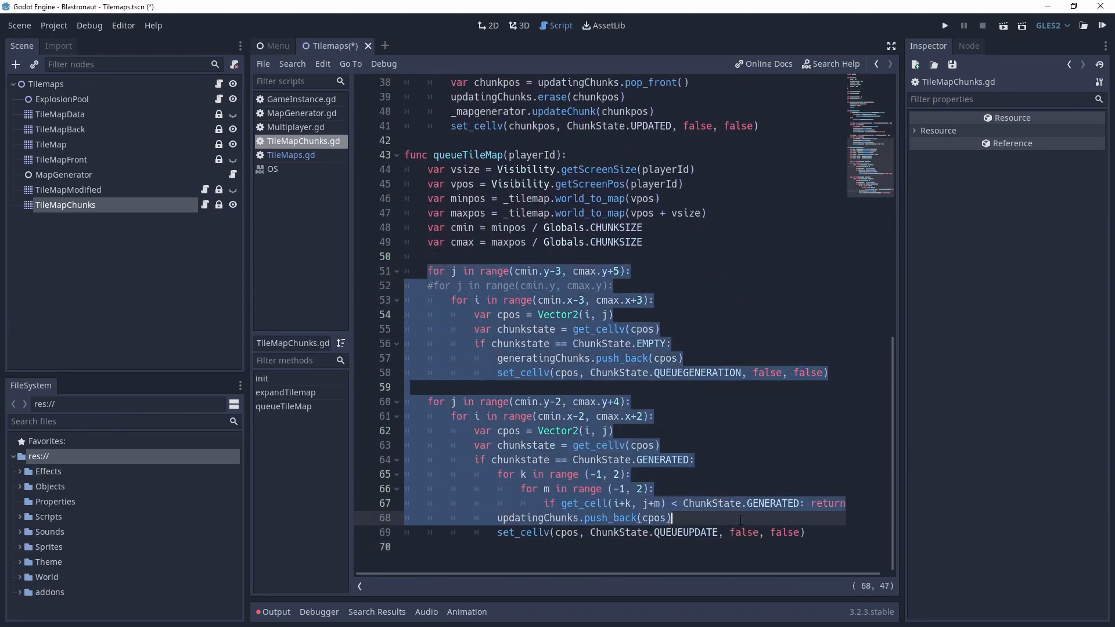
{"action": "left_click", "coordinate": [405, 386]}
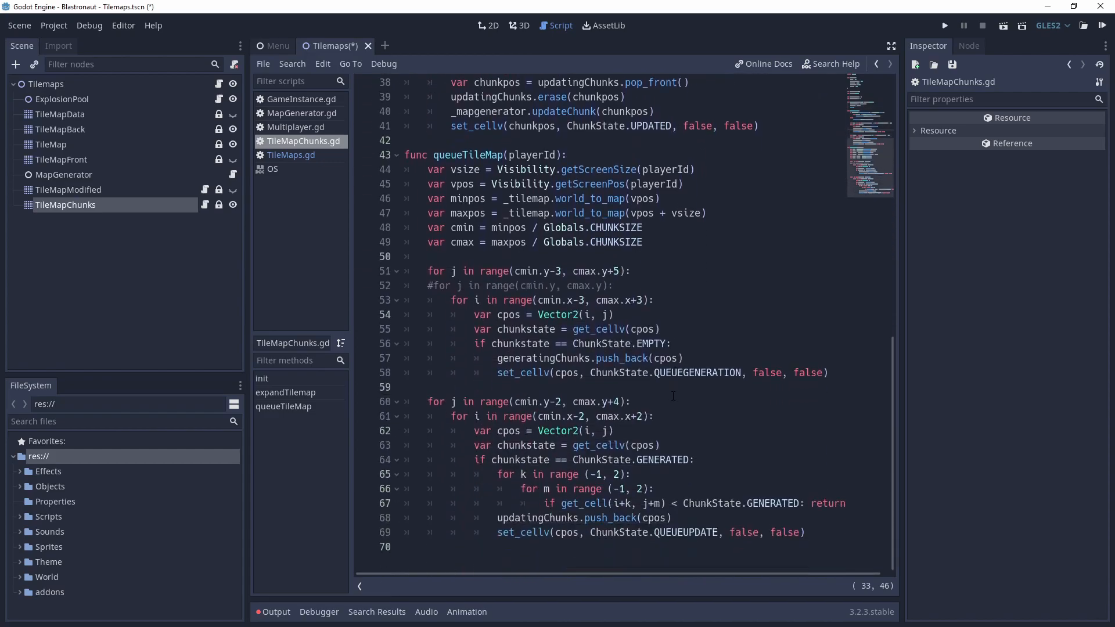
{"action": "left_click", "coordinate": [803, 533]}
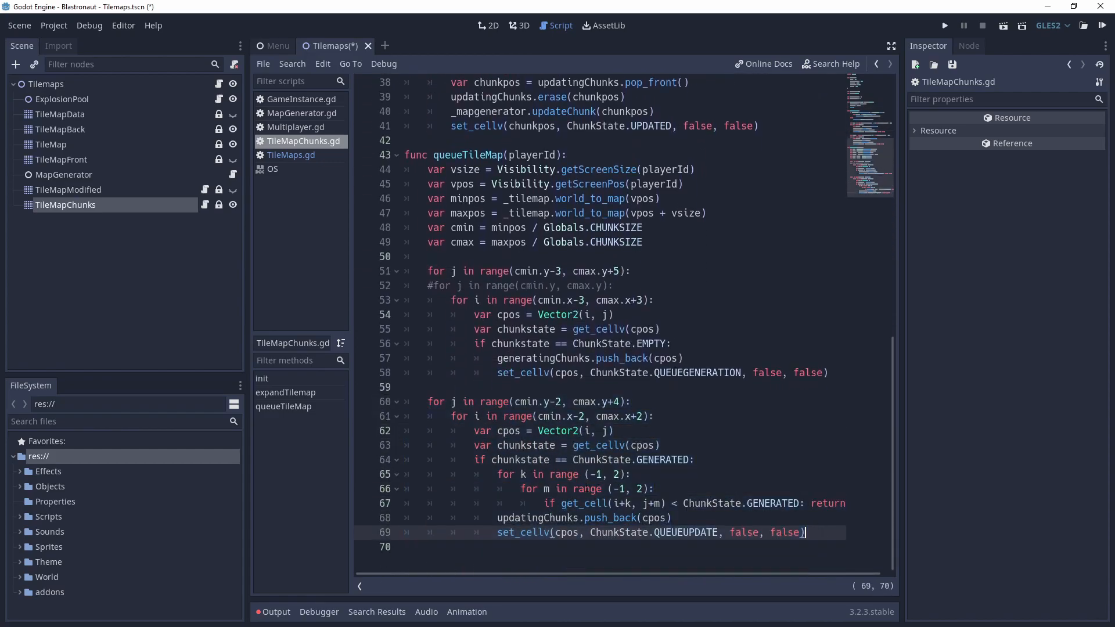
{"action": "left_click", "coordinate": [618, 518]}
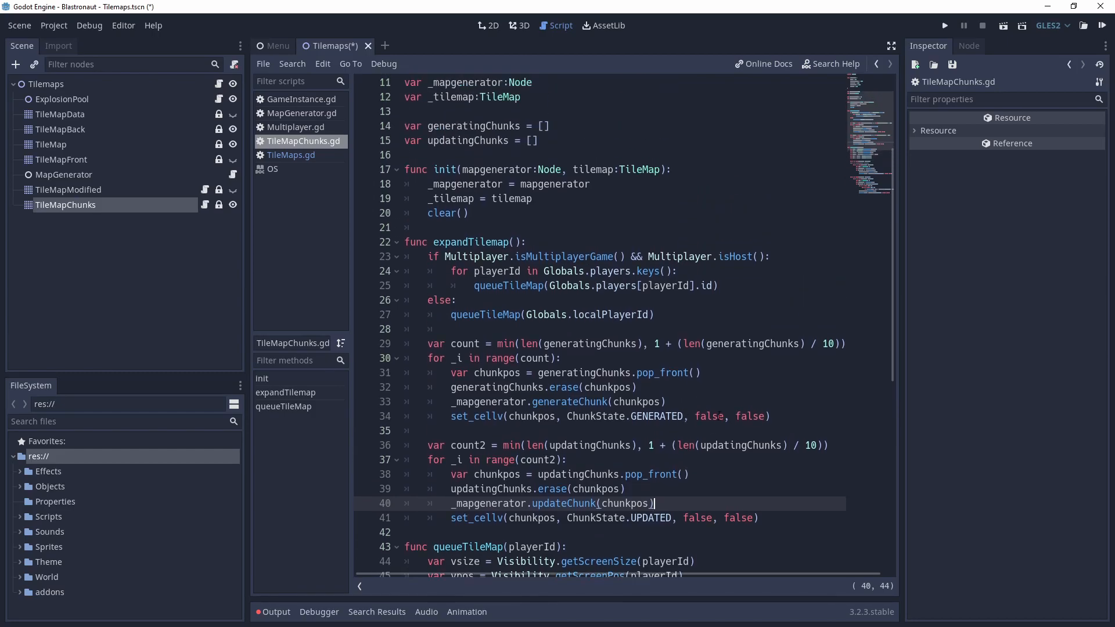
{"action": "left_click", "coordinate": [944, 24]}
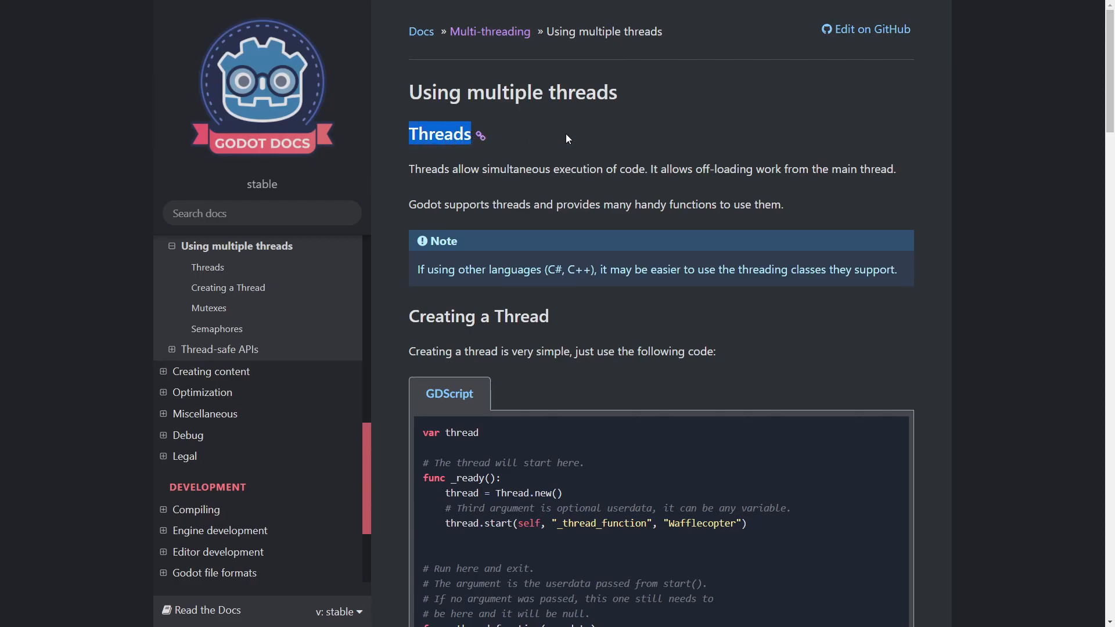
Read down the Using multiple threads page and continue to the Thread-safe APIs page.
{"action": "scroll", "scroll_direction": "down", "scroll_amount": 3}
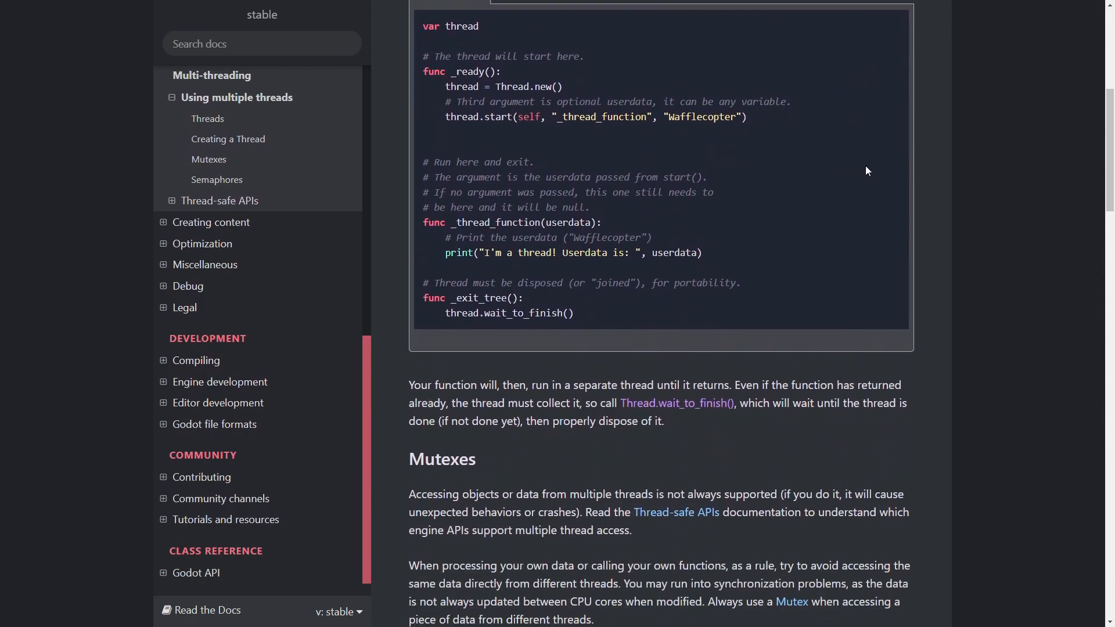
{"action": "scroll", "scroll_direction": "down", "scroll_amount": 3}
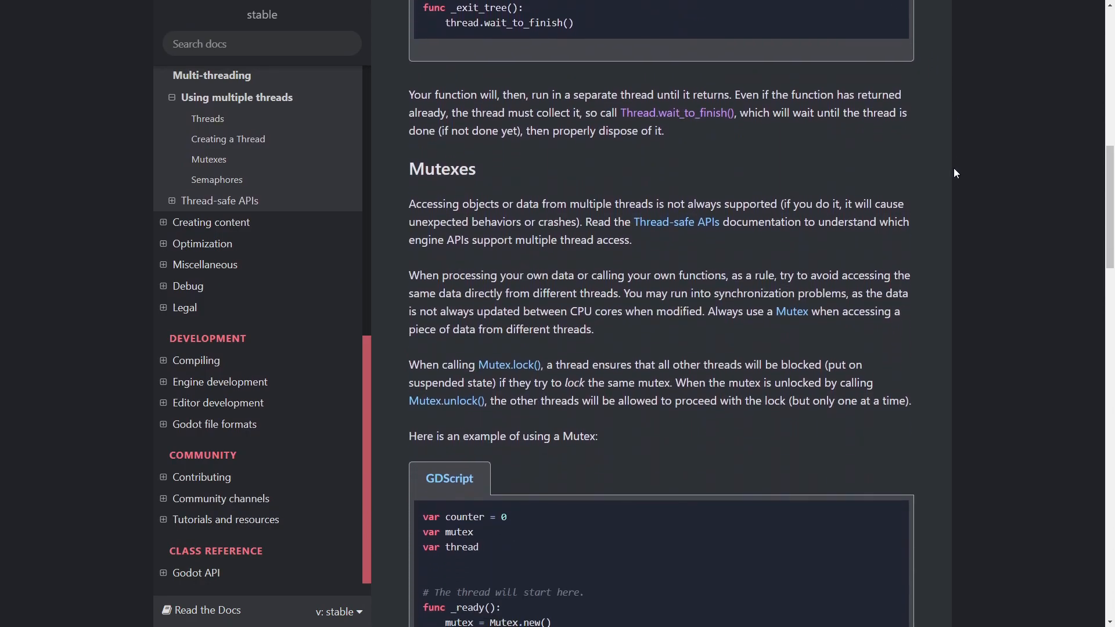
{"action": "scroll", "scroll_direction": "down", "scroll_amount": 3}
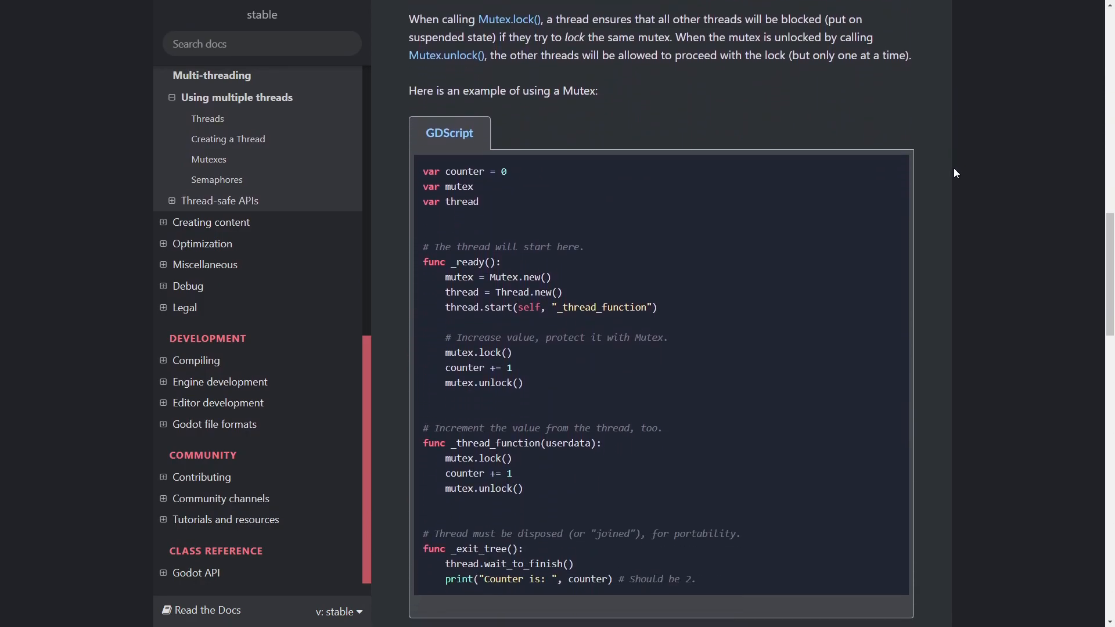
{"action": "scroll", "scroll_direction": "down", "scroll_amount": 3}
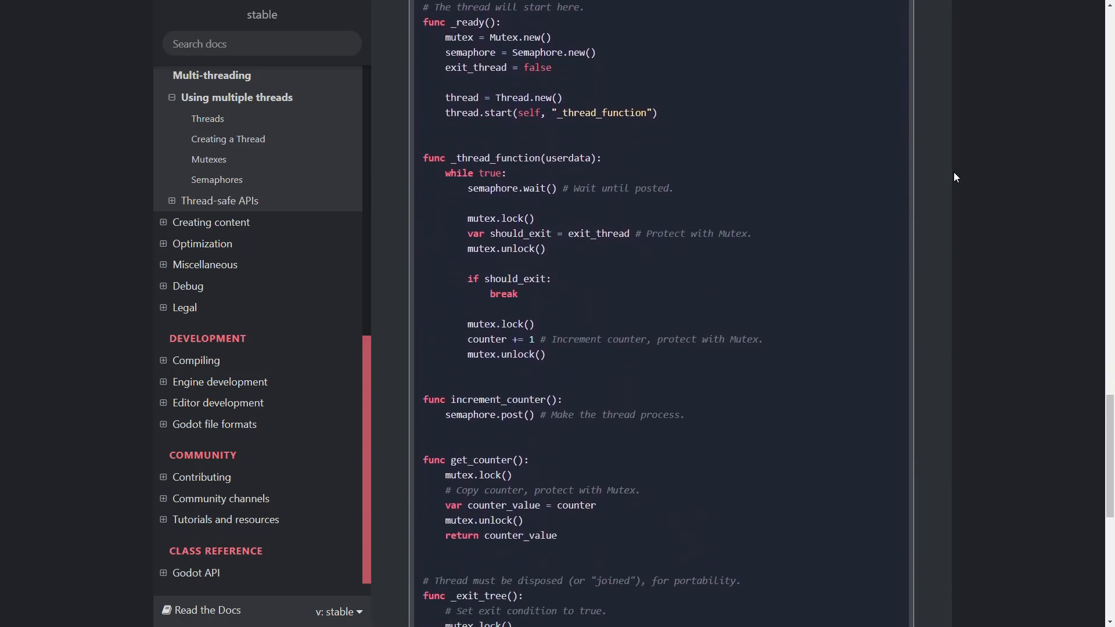
{"action": "scroll", "scroll_direction": "down", "scroll_amount": 3}
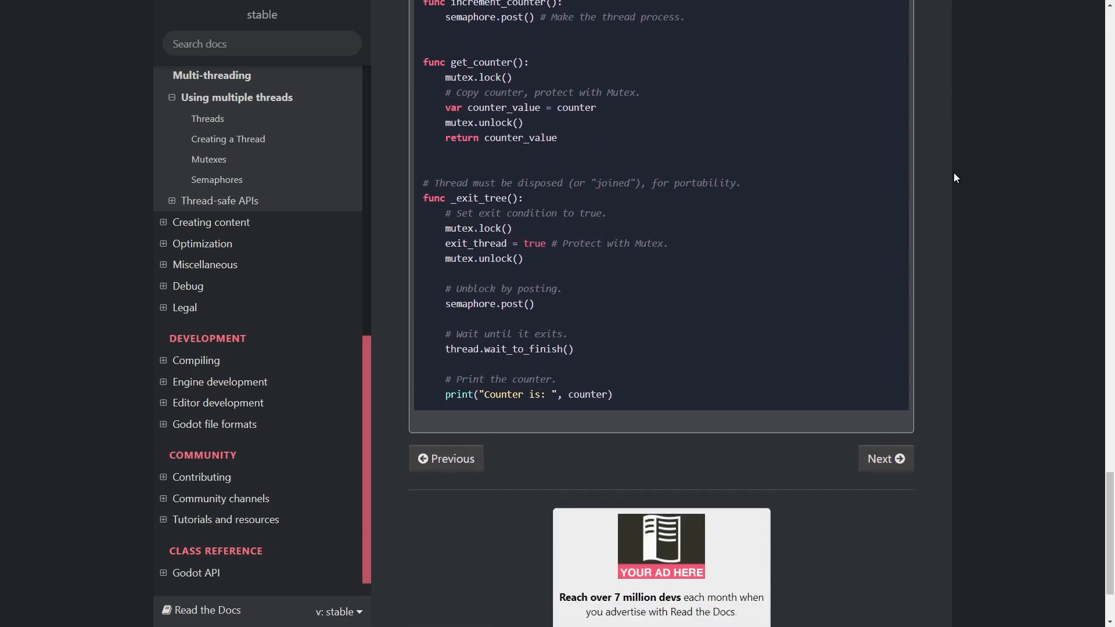
{"action": "left_click", "coordinate": [885, 458]}
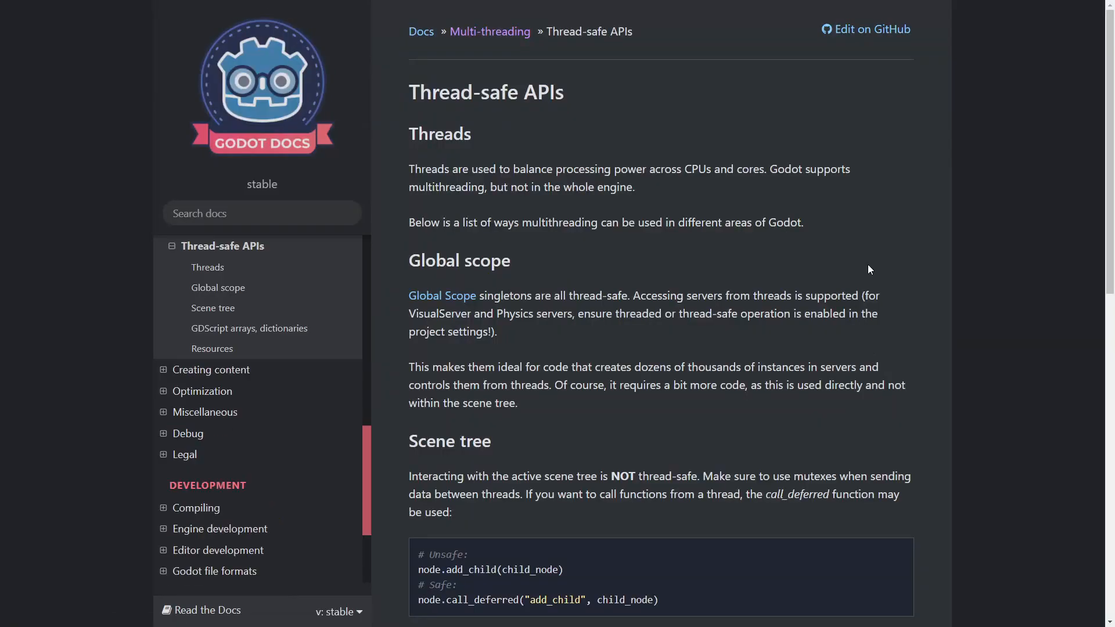
{"action": "scroll", "scroll_direction": "down", "scroll_amount": 3}
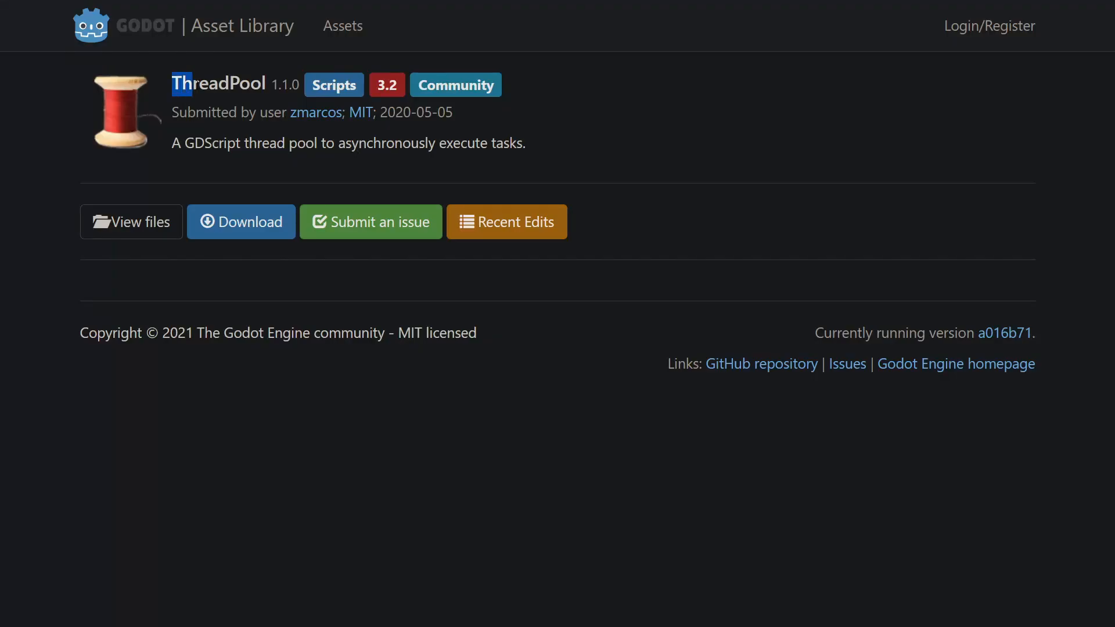
Browse the ThreadPool addon's files into addons/thread_pool and load future_thread_pool.gd.
{"action": "double_click", "coordinate": [217, 84]}
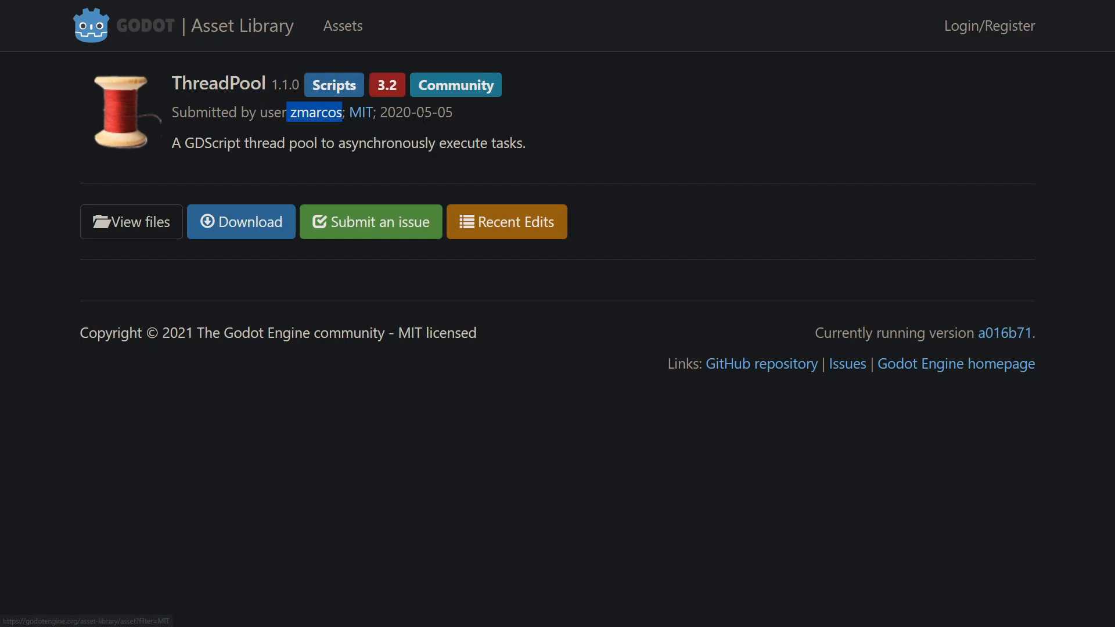
{"action": "left_click", "coordinate": [132, 220]}
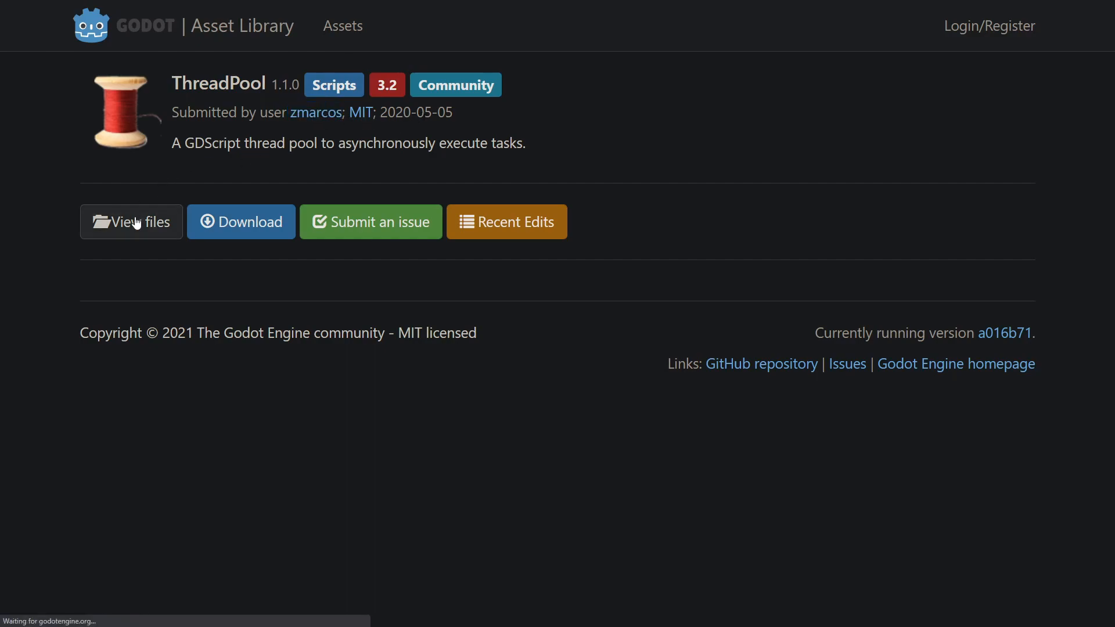
{"action": "left_click", "coordinate": [131, 221]}
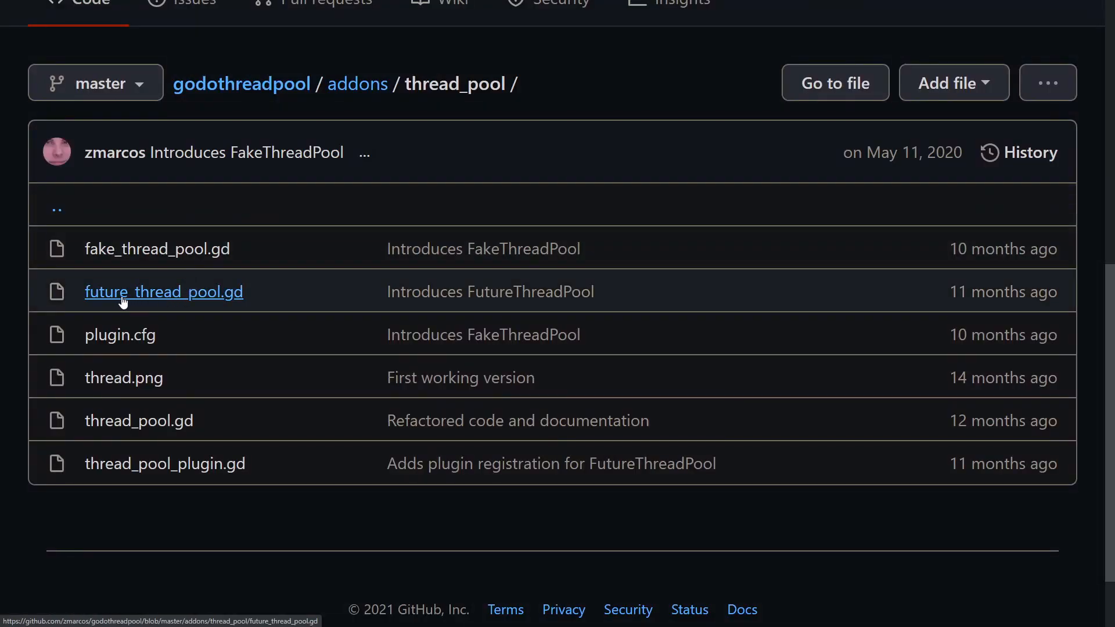
{"action": "left_click", "coordinate": [163, 291]}
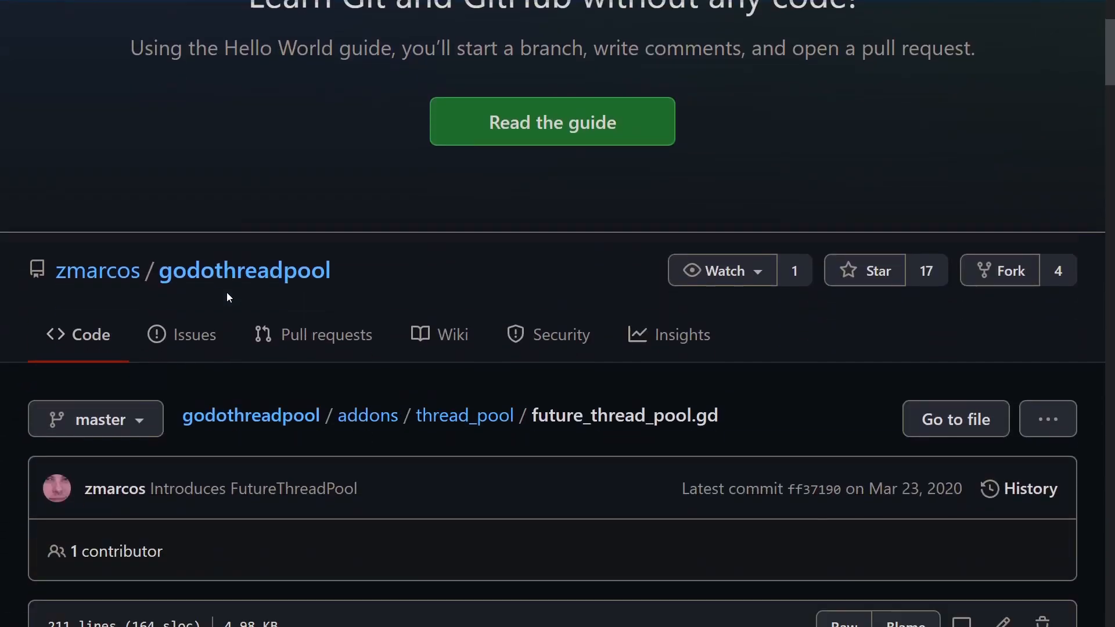
Read through future_thread_pool.gd down to its Future class.
{"action": "scroll", "scroll_direction": "down", "scroll_amount": 3}
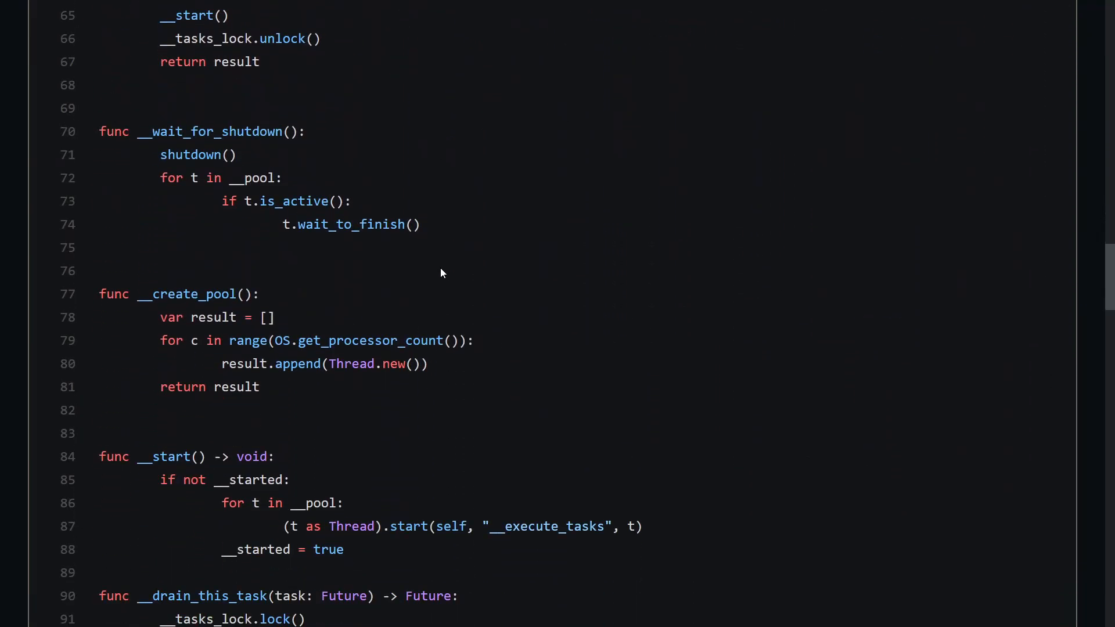
{"action": "scroll", "scroll_direction": "down", "scroll_amount": 3}
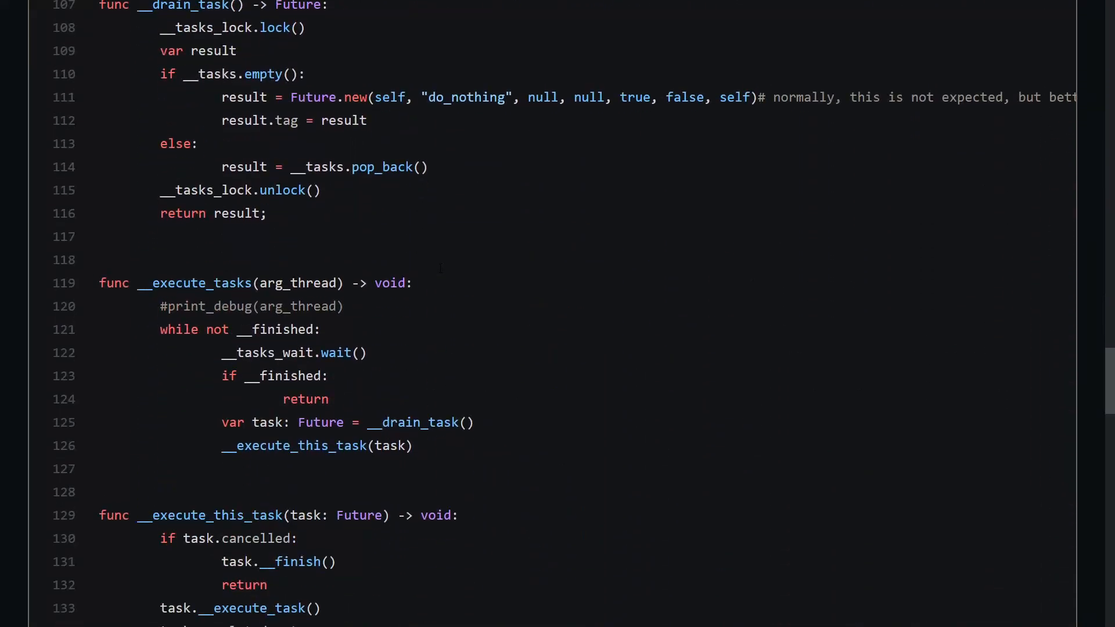
{"action": "scroll", "scroll_direction": "down", "scroll_amount": 3}
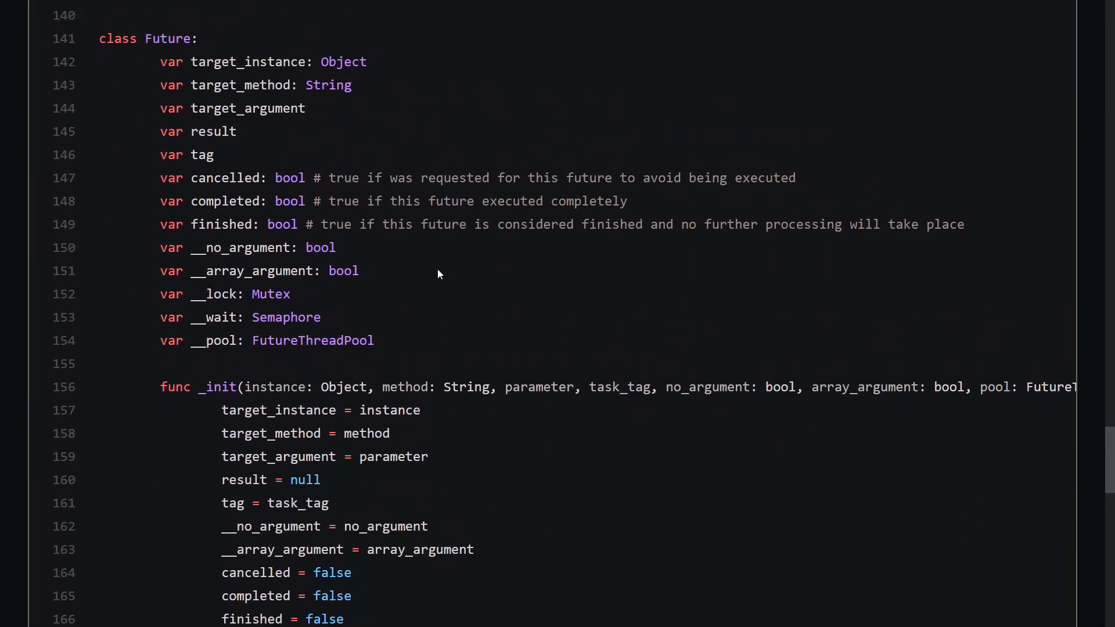
{"action": "scroll", "scroll_direction": "down", "scroll_amount": 3}
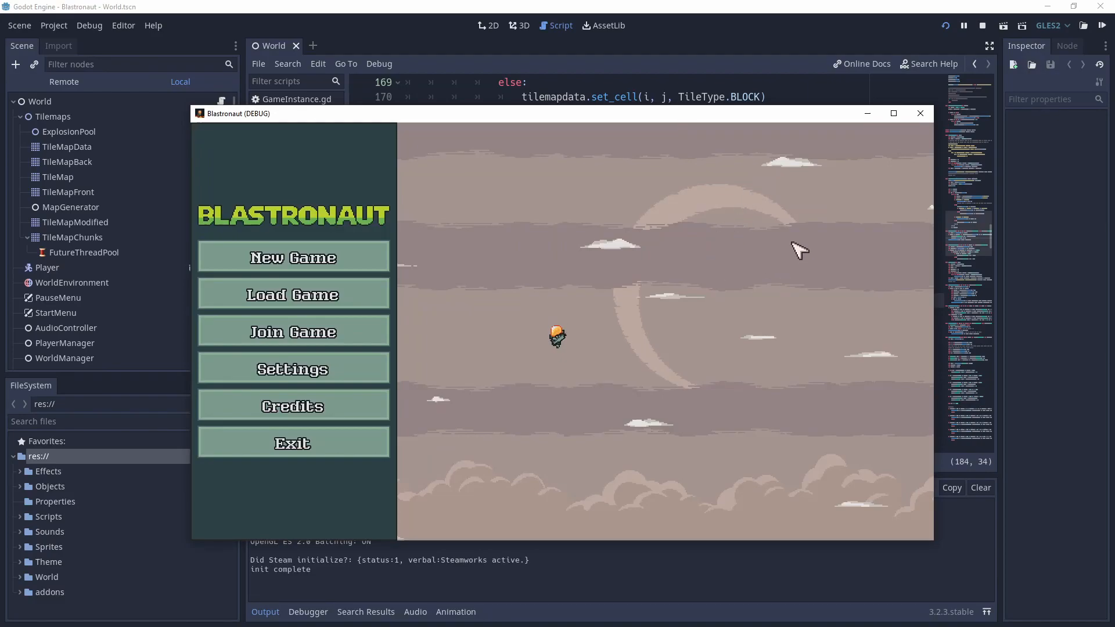
{"action": "mouse_move", "coordinate": [791, 129]}
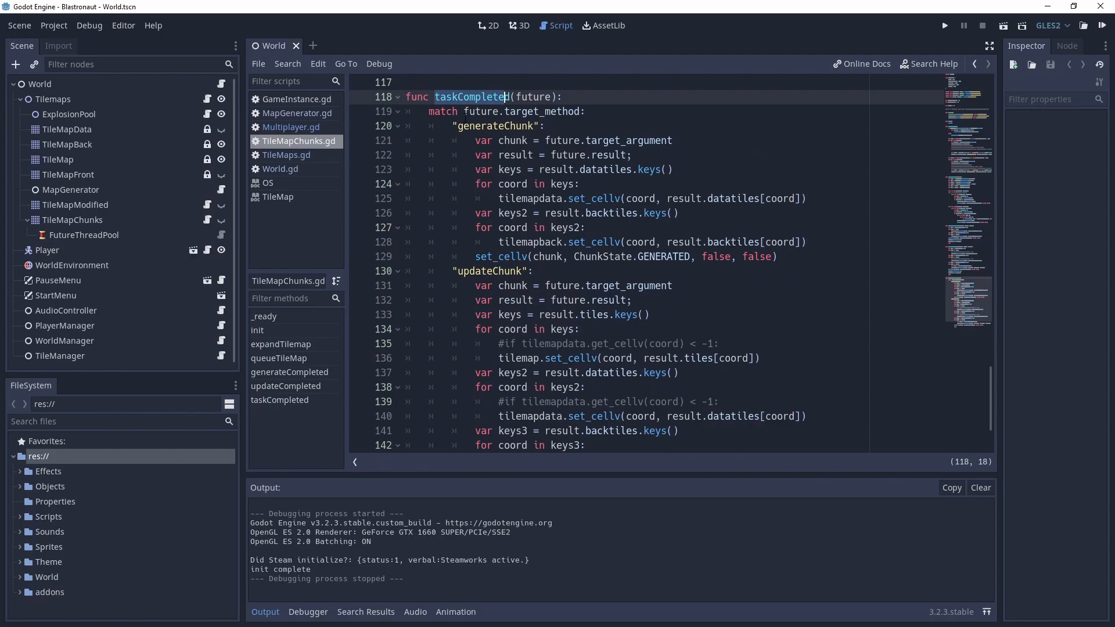
Review generateChunk handling in taskCompleted, then show the debugger Profiler.
{"action": "left_click", "coordinate": [506, 155]}
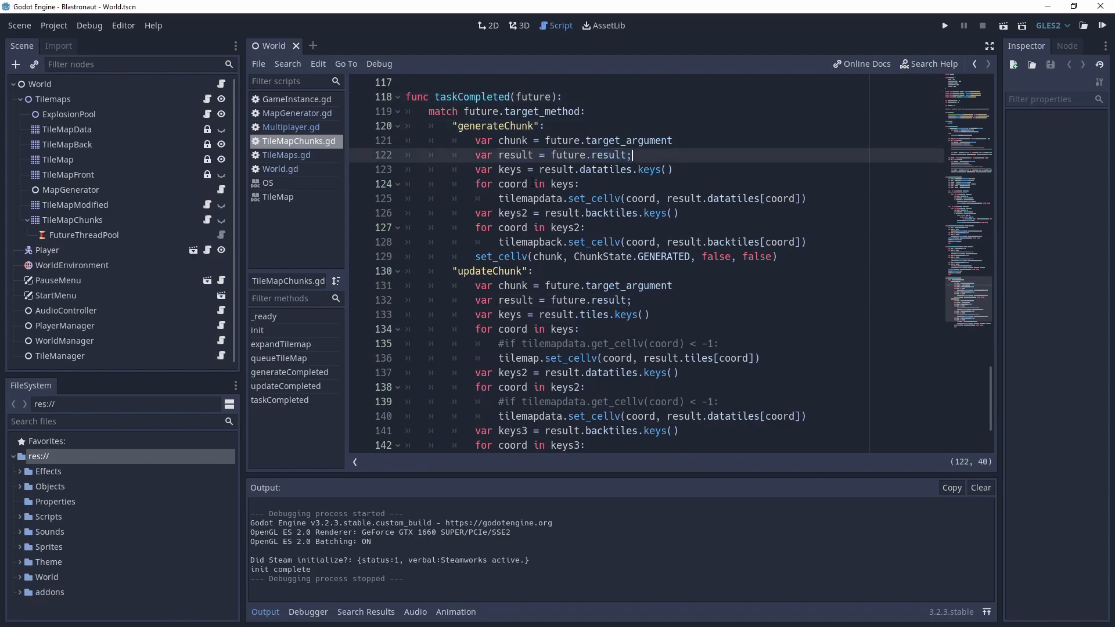
{"action": "left_click", "coordinate": [526, 184]}
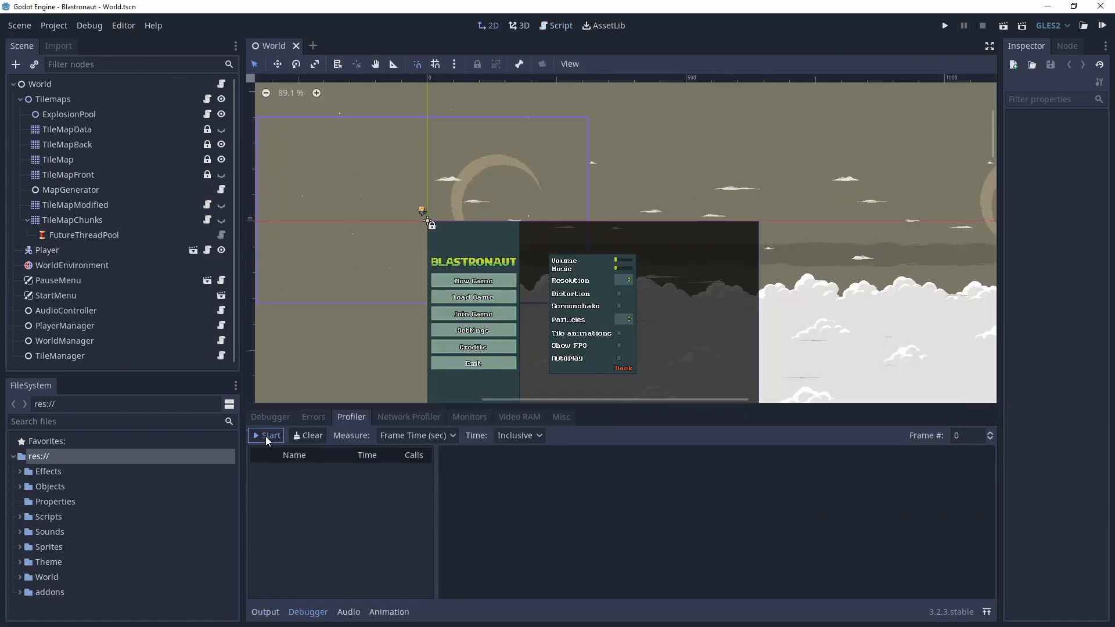
Record a profiler run of Blastronaut and plot Script Functions timings against frame time.
{"action": "left_click", "coordinate": [944, 26]}
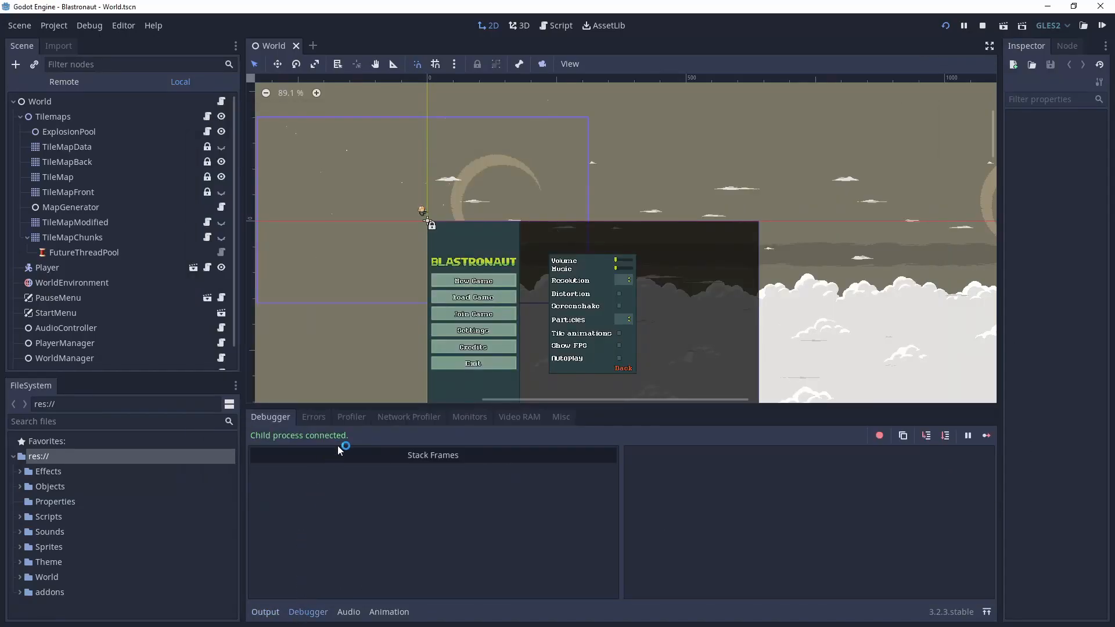
{"action": "left_click", "coordinate": [351, 417]}
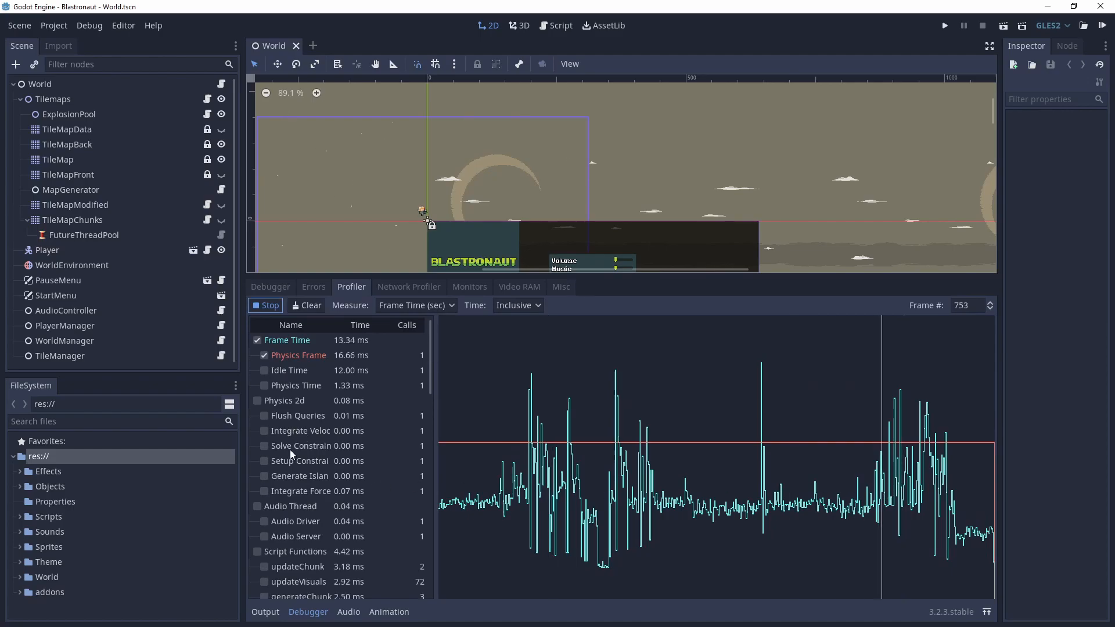
{"action": "left_click", "coordinate": [257, 550]}
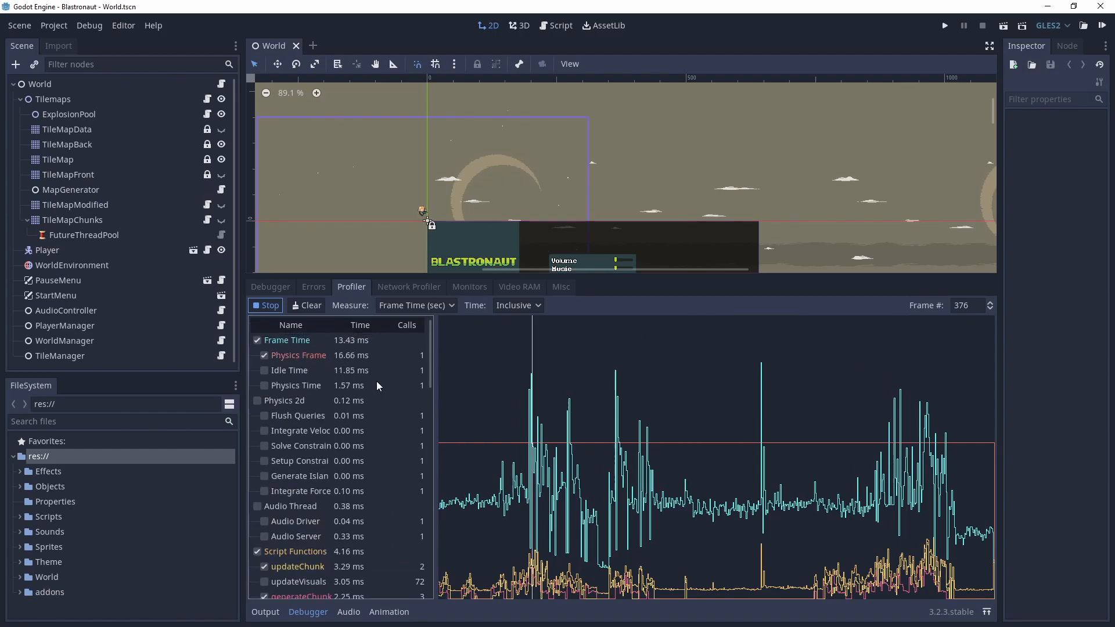
{"action": "left_click", "coordinate": [944, 24]}
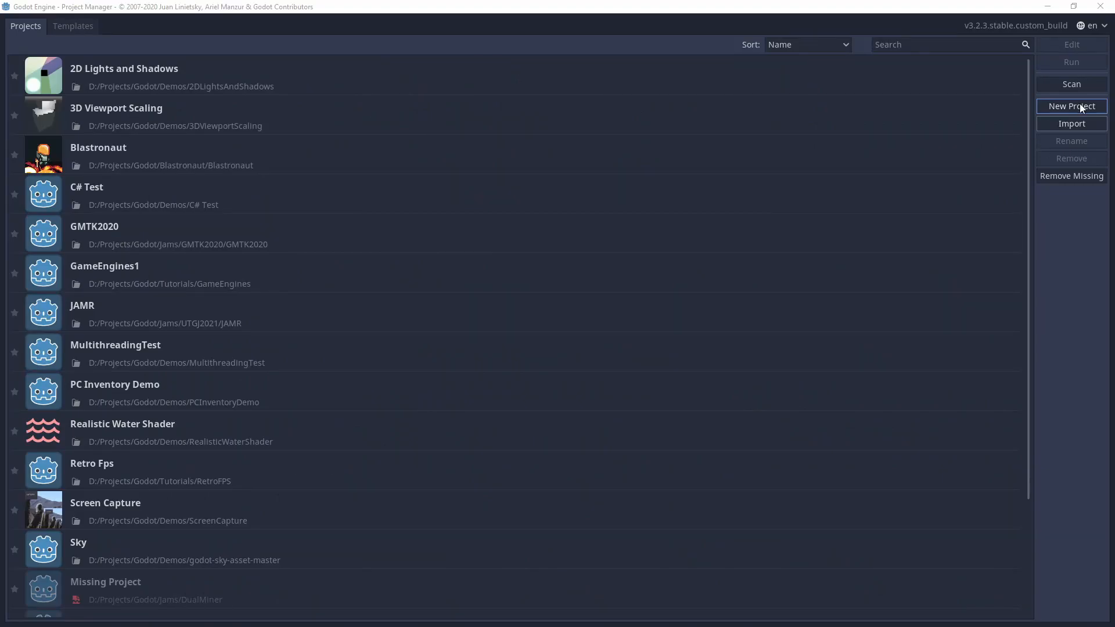
From the Project Manager locate and load the MultithreadingTest project.
{"action": "left_click", "coordinate": [1070, 106]}
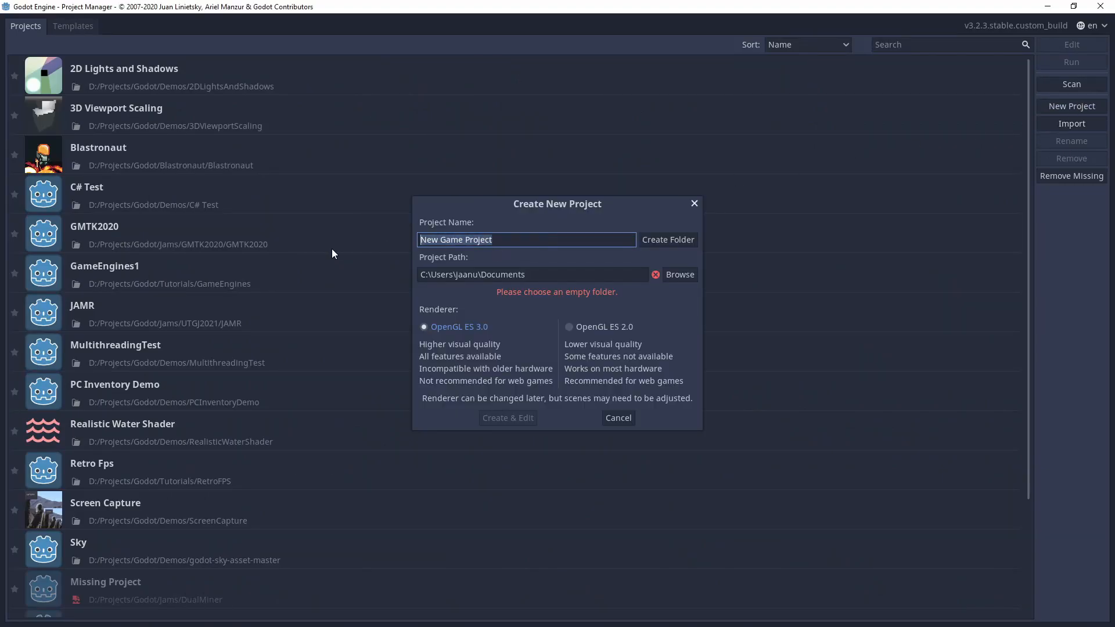
{"action": "type", "text": "ThreadingTe"}
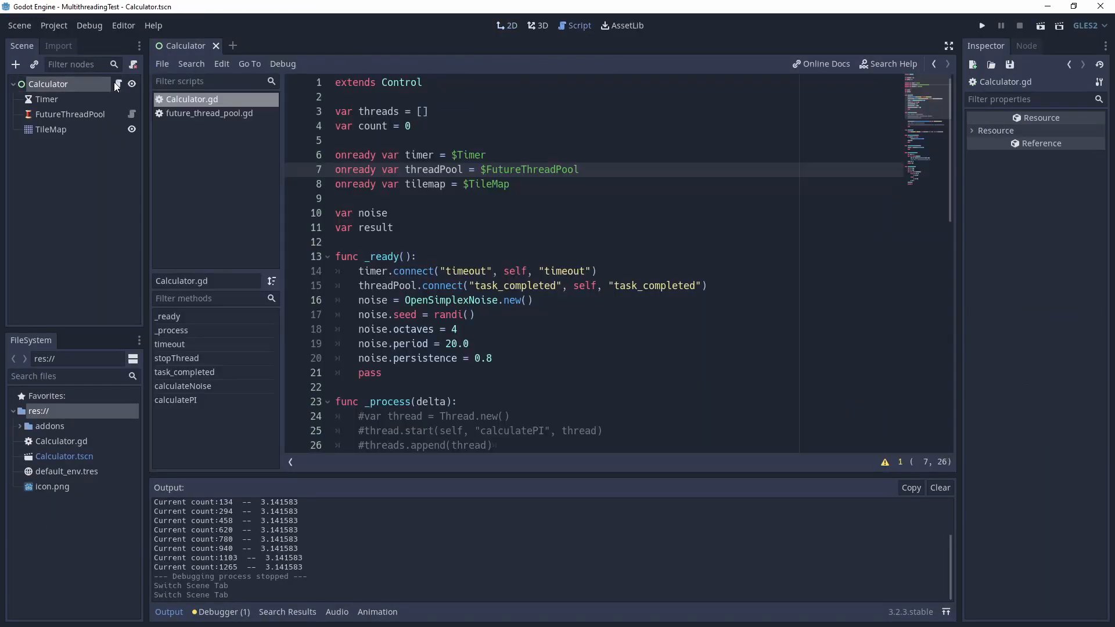
{"action": "scroll", "scroll_direction": "down", "scroll_amount": 3}
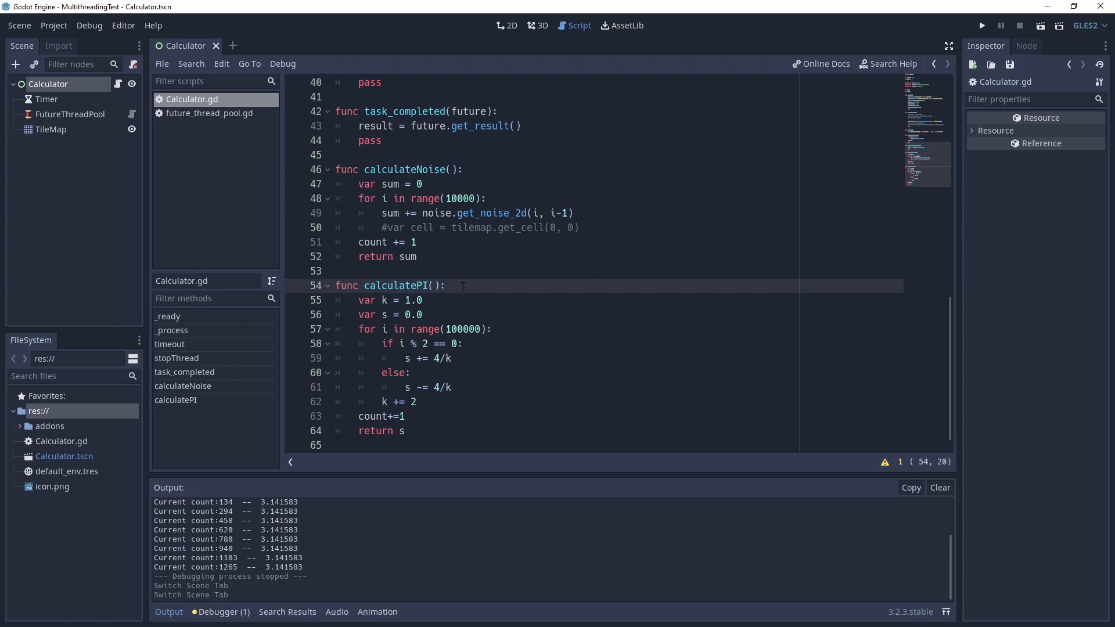
{"action": "double_click", "coordinate": [461, 329]}
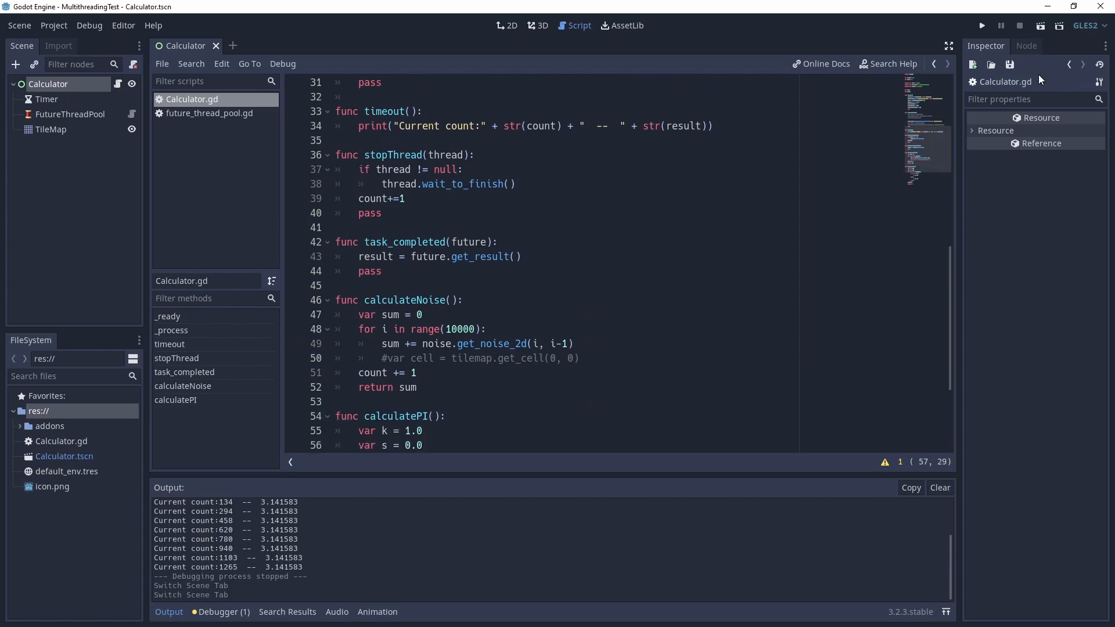
{"action": "left_click", "coordinate": [981, 24]}
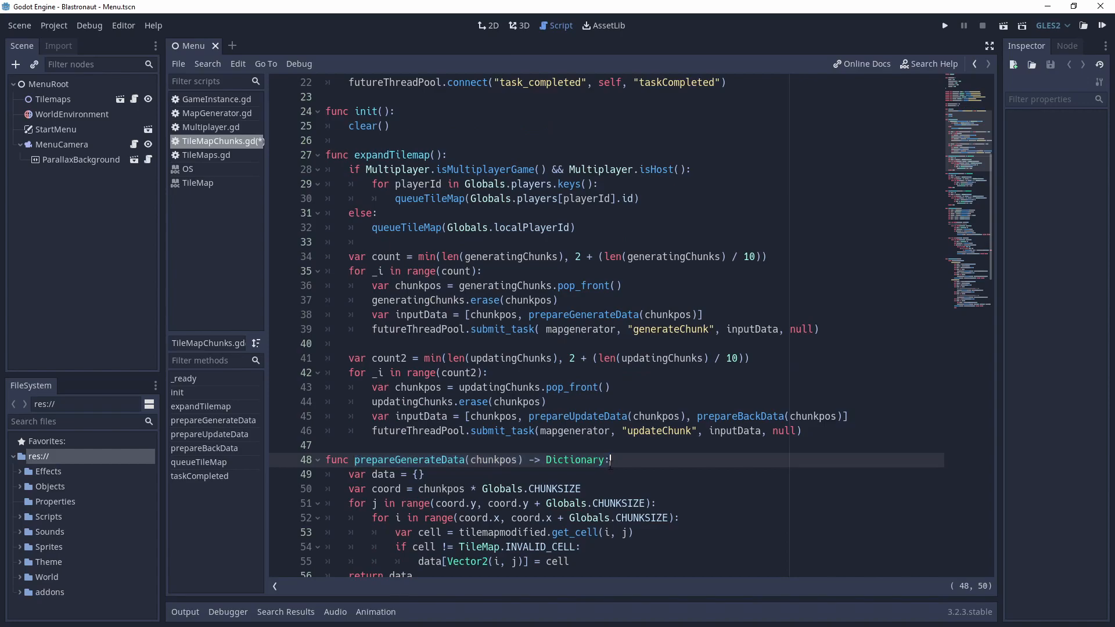
Locate the prepareGenerateData call in expandTilemap within TileMapChunks.gd.
{"action": "scroll", "scroll_direction": "down", "scroll_amount": 3}
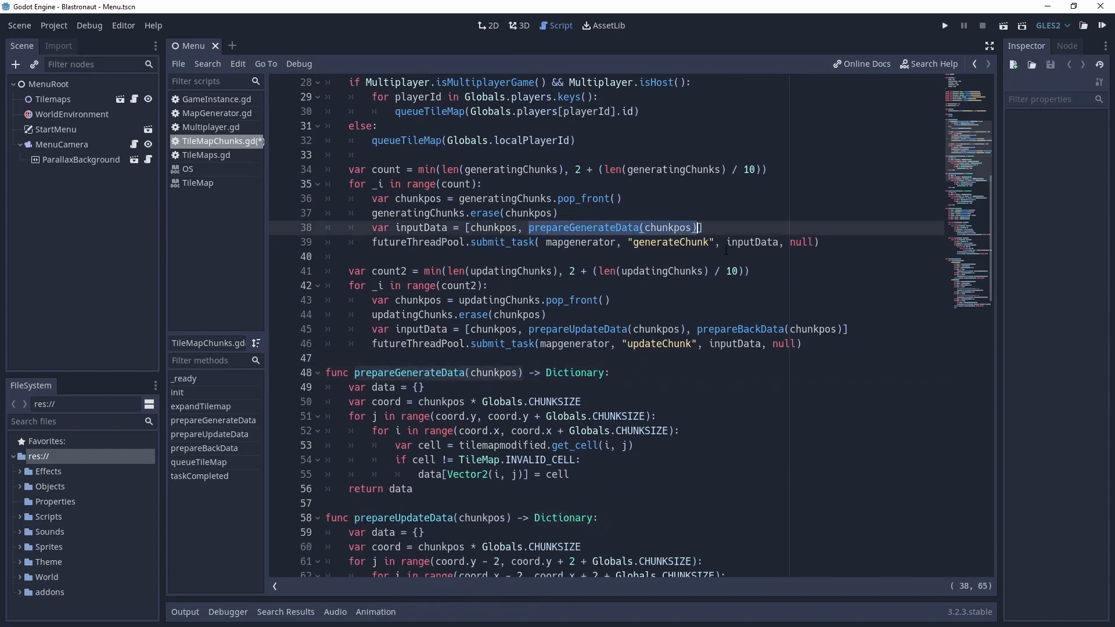
{"action": "double_click", "coordinate": [753, 241]}
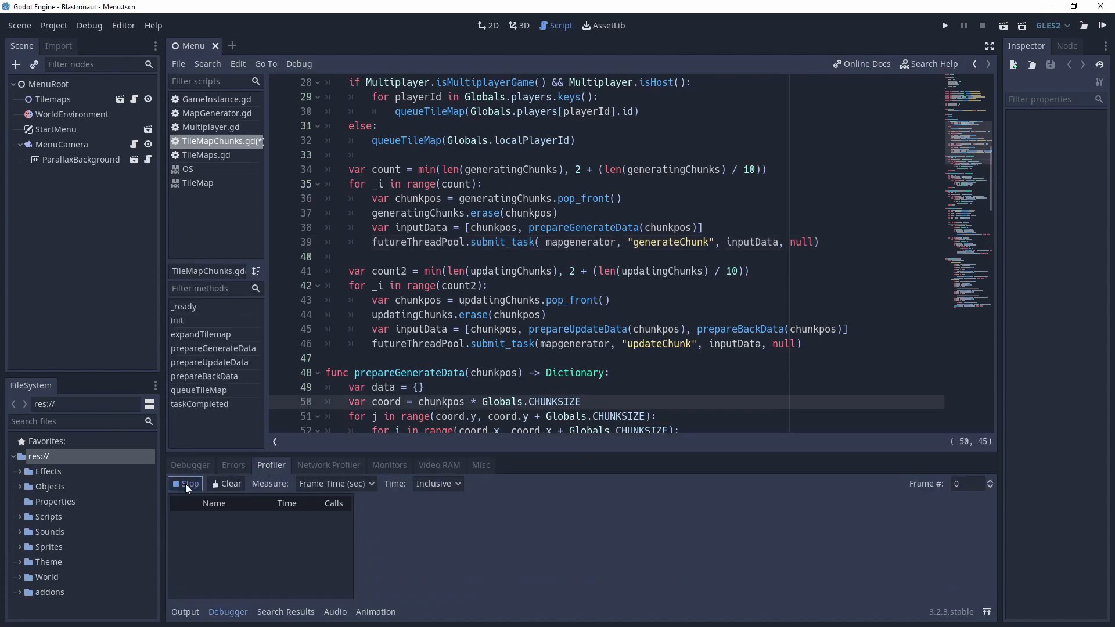
Run Blastronaut briefly to capture profiling data, then quit the game.
{"action": "left_click", "coordinate": [944, 24]}
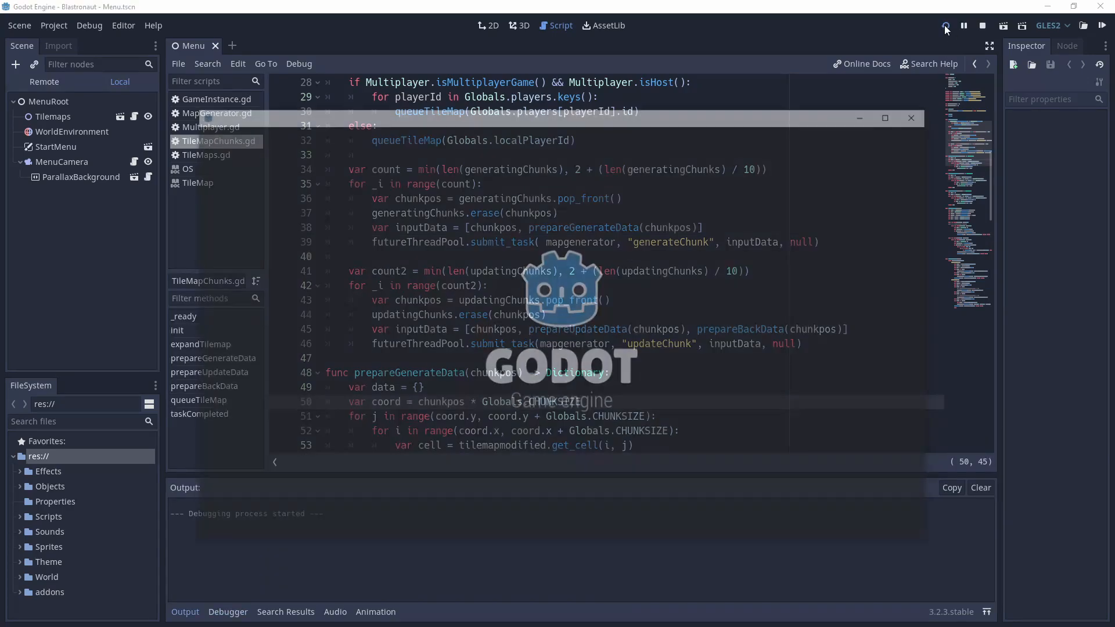
{"action": "left_click", "coordinate": [945, 26]}
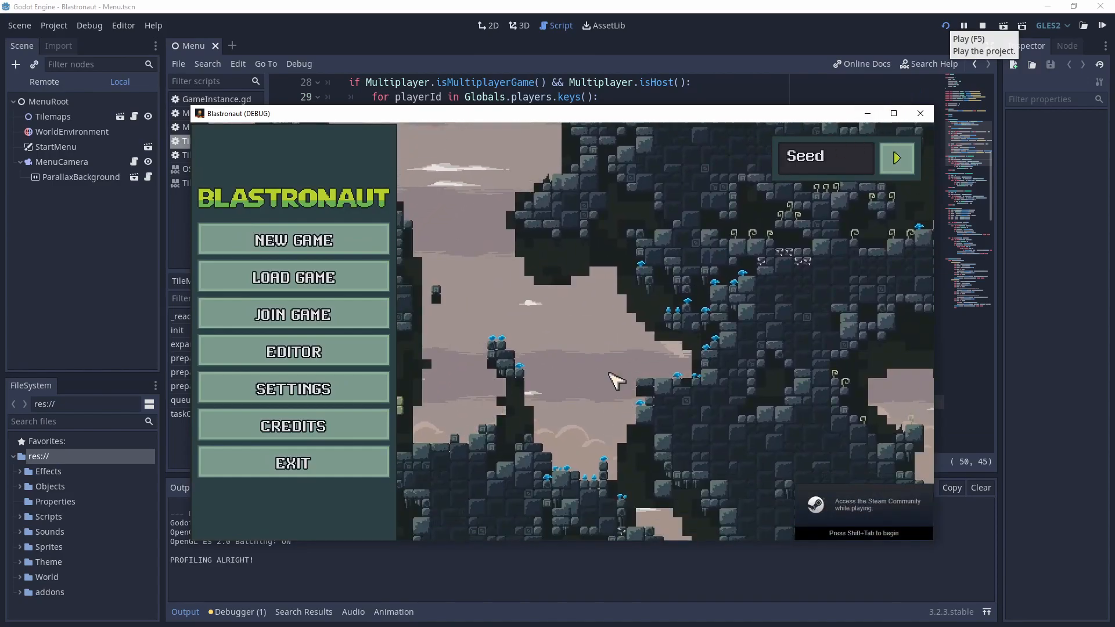
{"action": "left_click", "coordinate": [896, 156]}
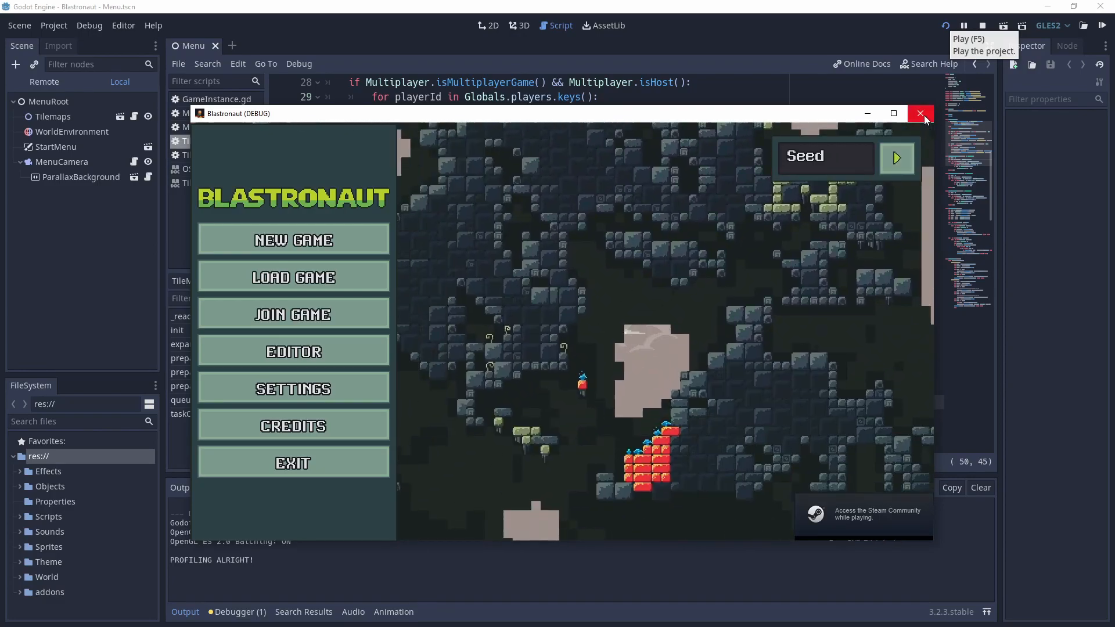
{"action": "left_click", "coordinate": [920, 114]}
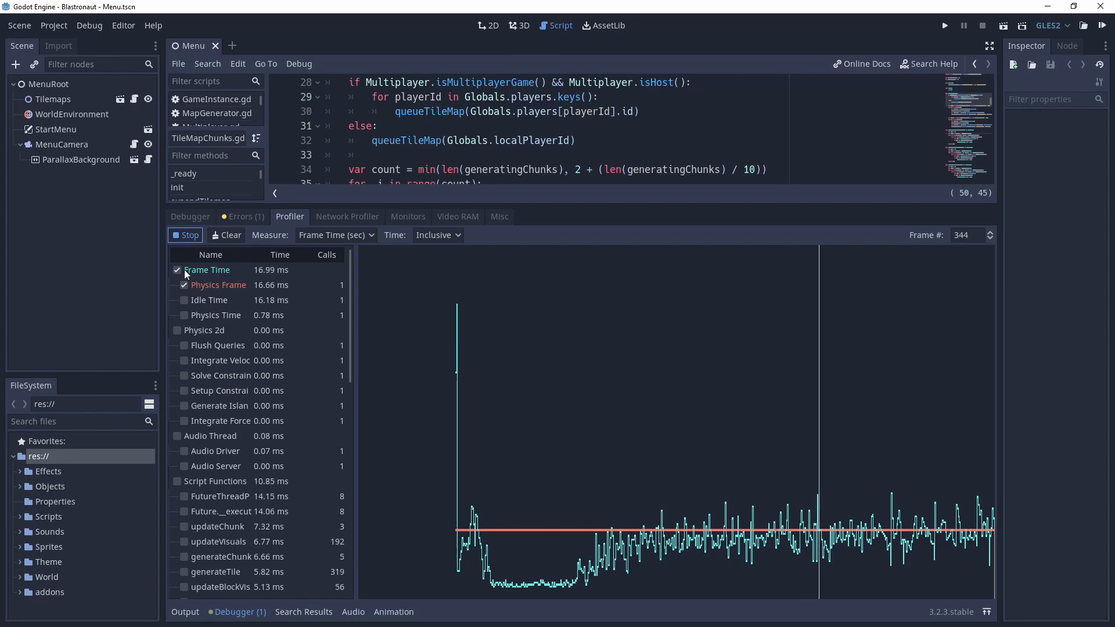
Add Script Functions, expandTilemap and taskCompleted curves to the profiler graph.
{"action": "left_click", "coordinate": [177, 481]}
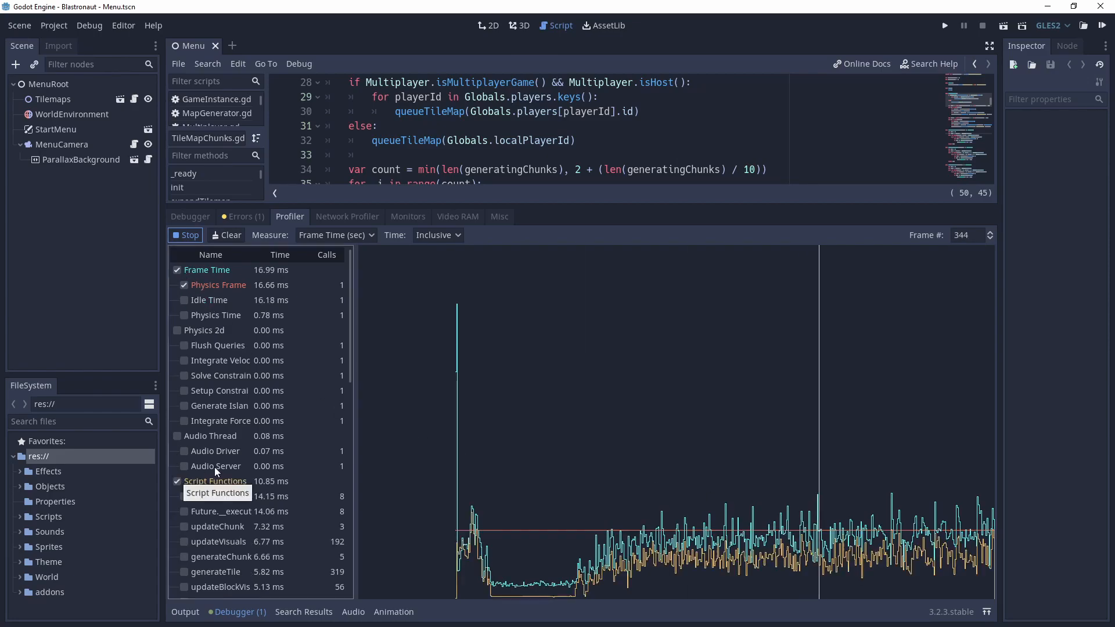
{"action": "scroll", "scroll_direction": "down", "scroll_amount": 3}
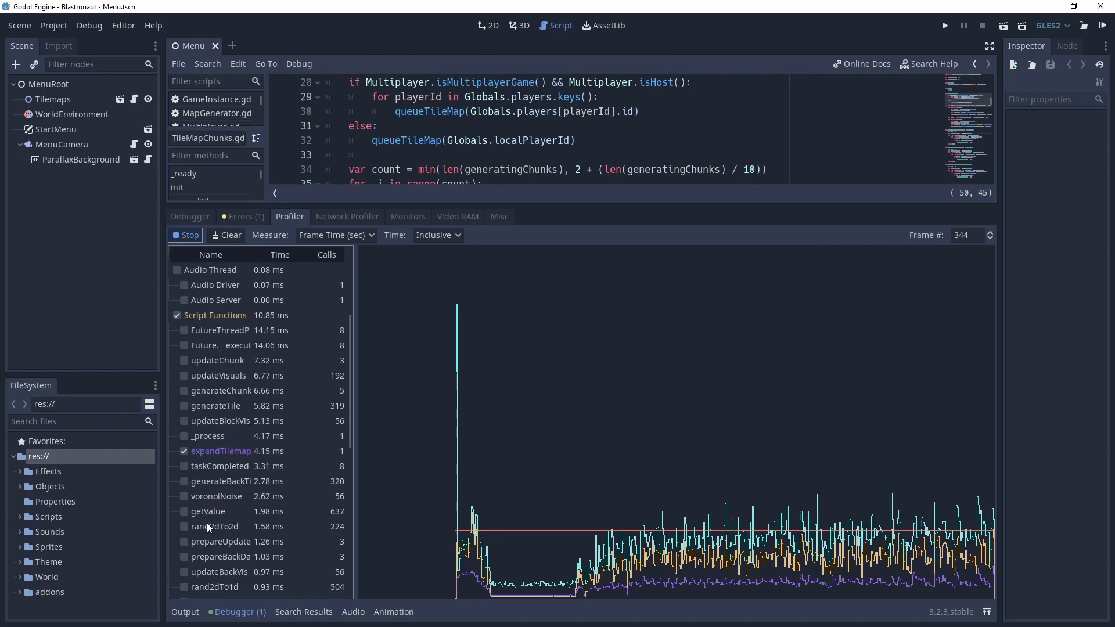
{"action": "left_click", "coordinate": [183, 466]}
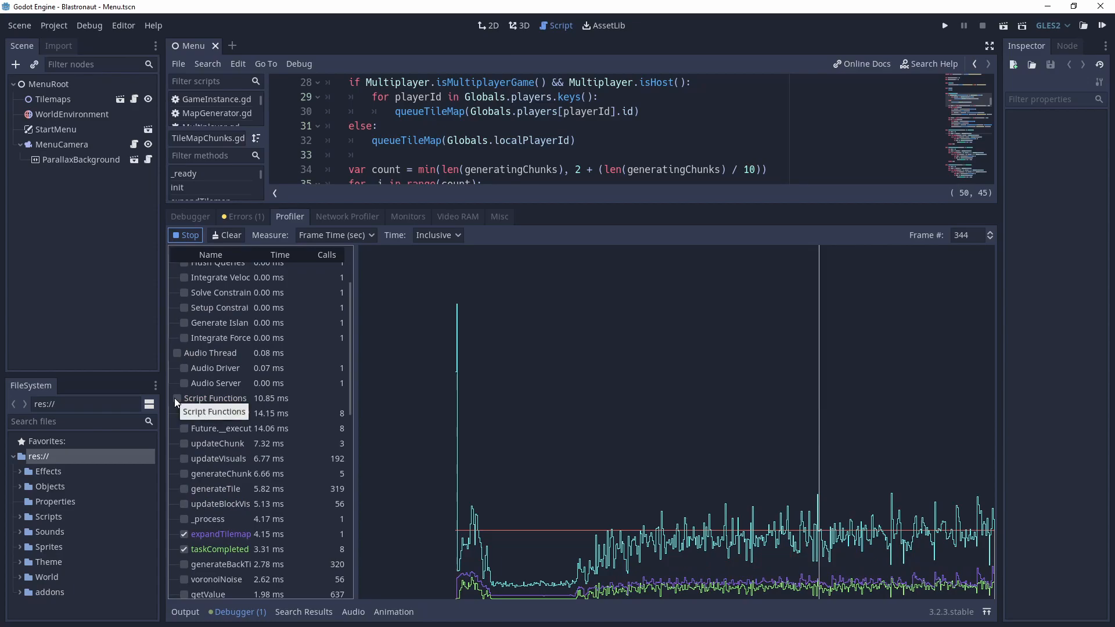
{"action": "scroll", "scroll_direction": "down", "scroll_amount": 3}
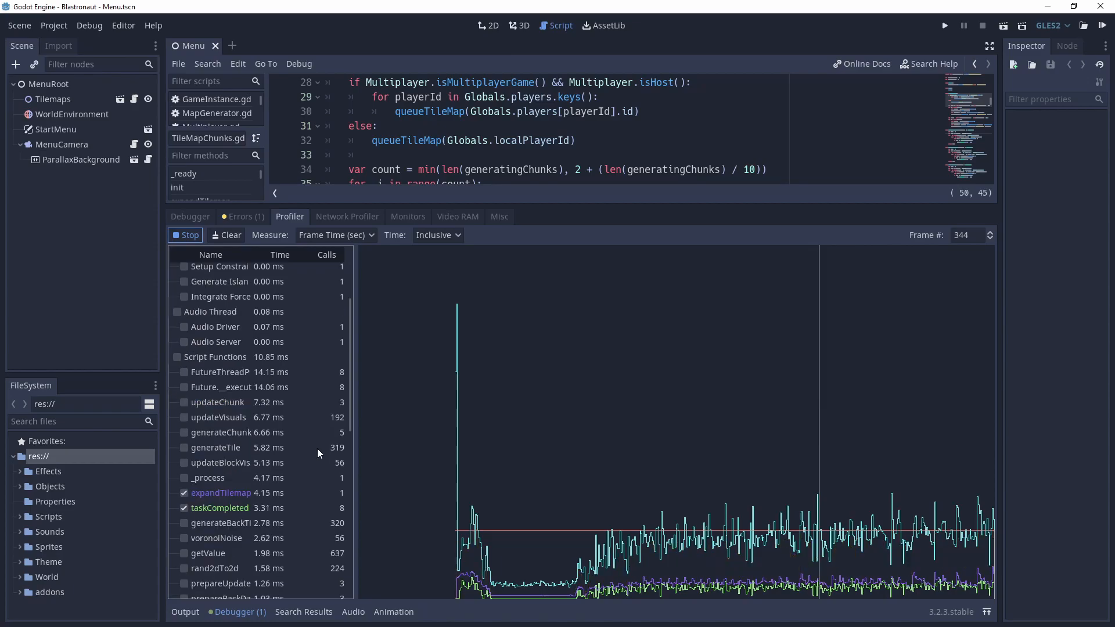
{"action": "mouse_move", "coordinate": [952, 537]}
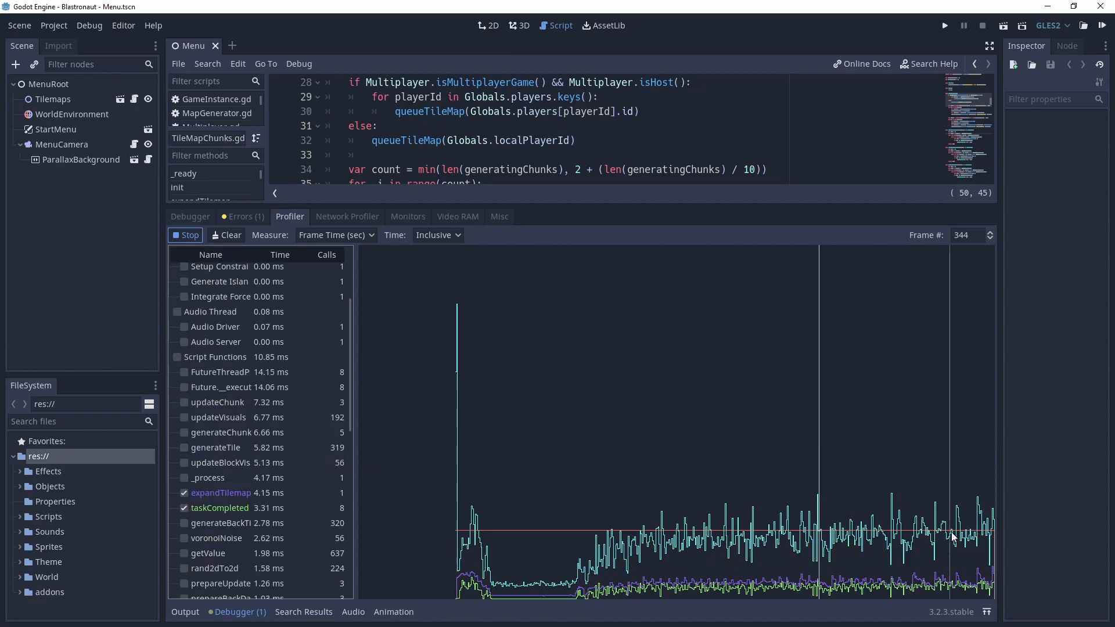
{"action": "mouse_move", "coordinate": [887, 545]}
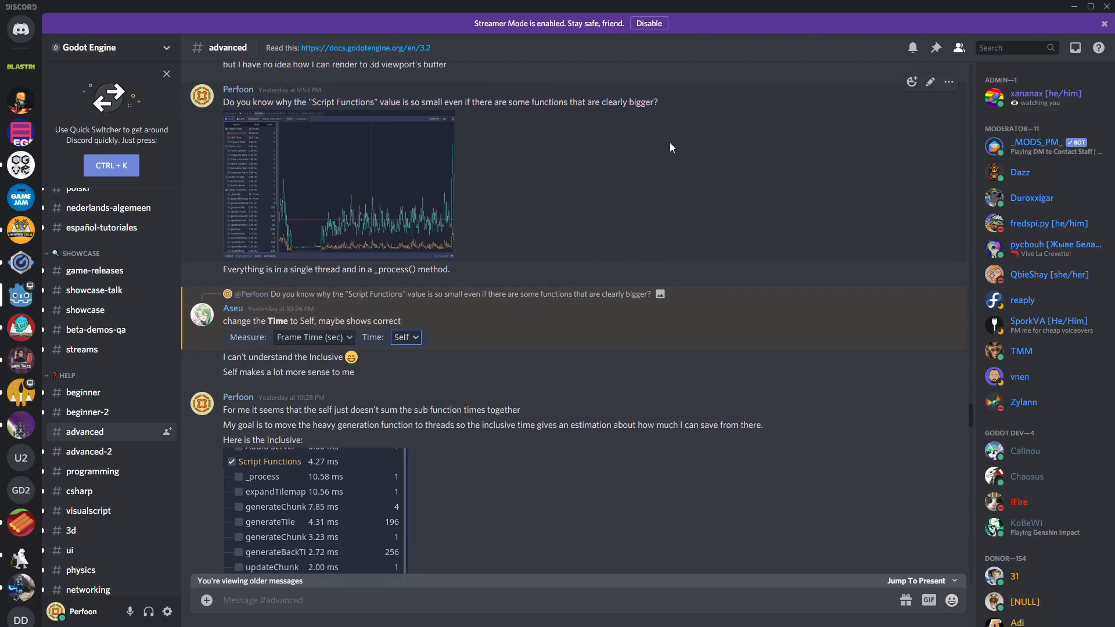
Scroll the Discord #advanced channel to the thread advising less work in taskCompleted.
{"action": "scroll", "scroll_direction": "down", "scroll_amount": 3}
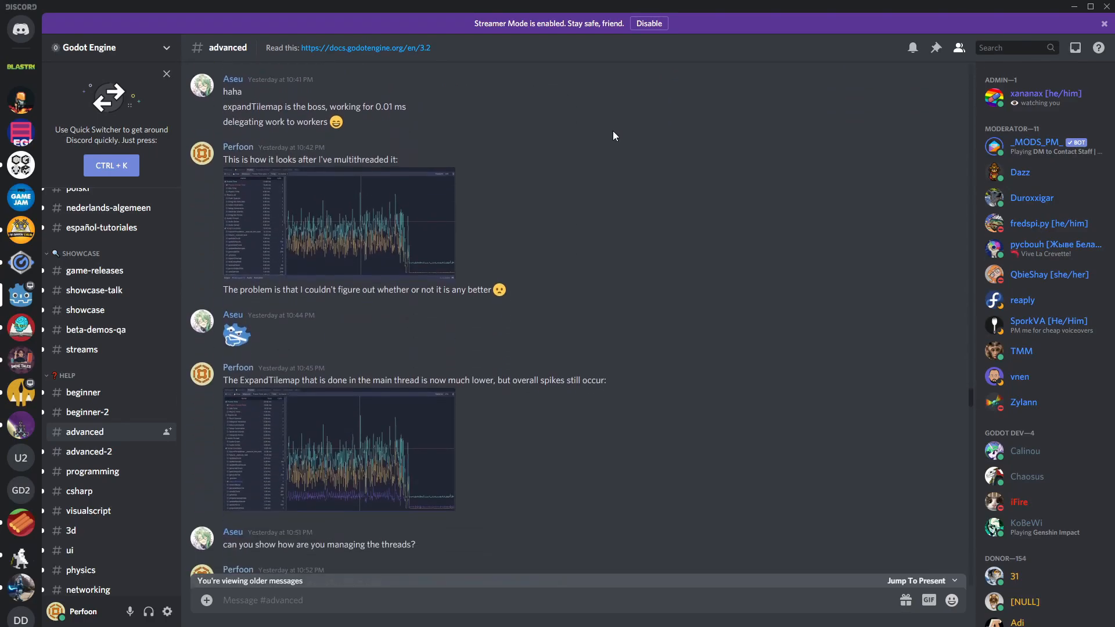
{"action": "scroll", "scroll_direction": "down", "scroll_amount": 3}
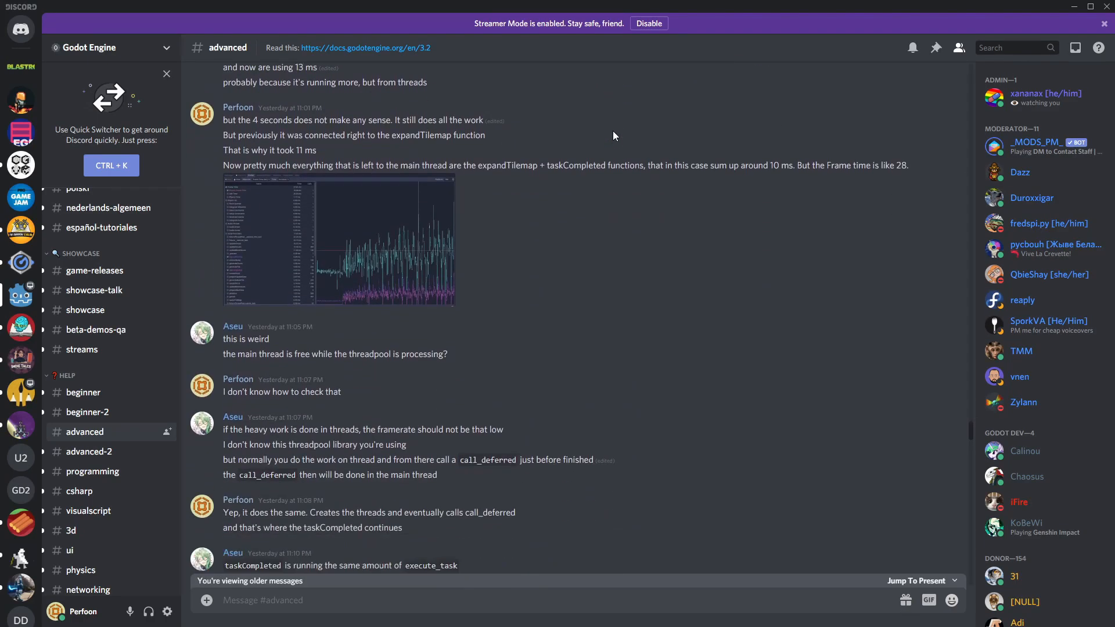
{"action": "scroll", "scroll_direction": "down", "scroll_amount": 3}
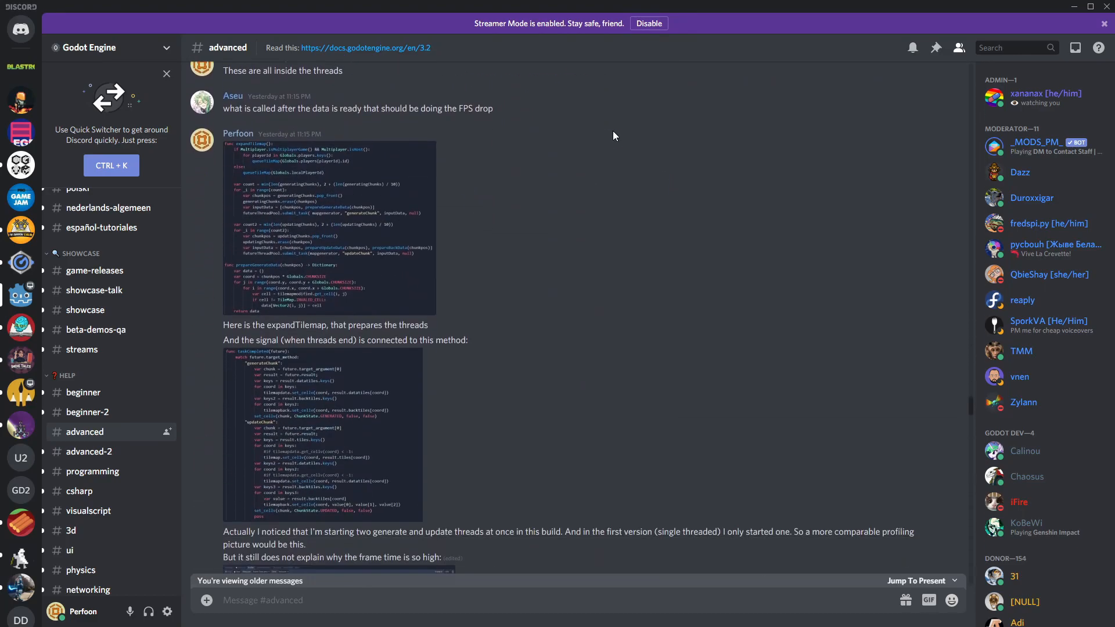
{"action": "scroll", "scroll_direction": "down", "scroll_amount": 3}
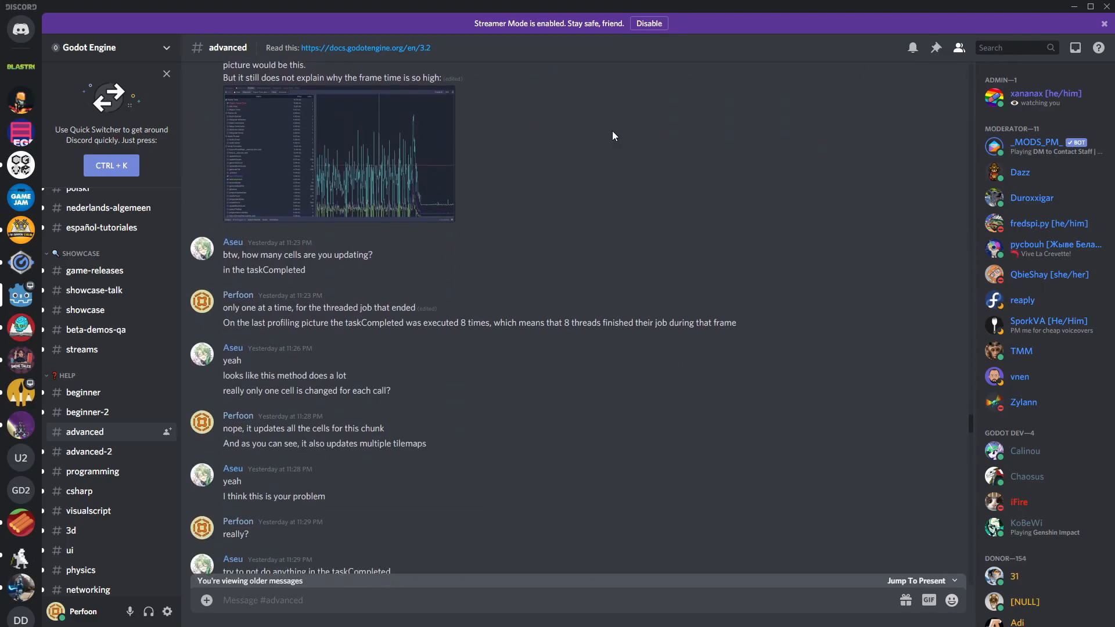
{"action": "scroll", "scroll_direction": "down", "scroll_amount": 3}
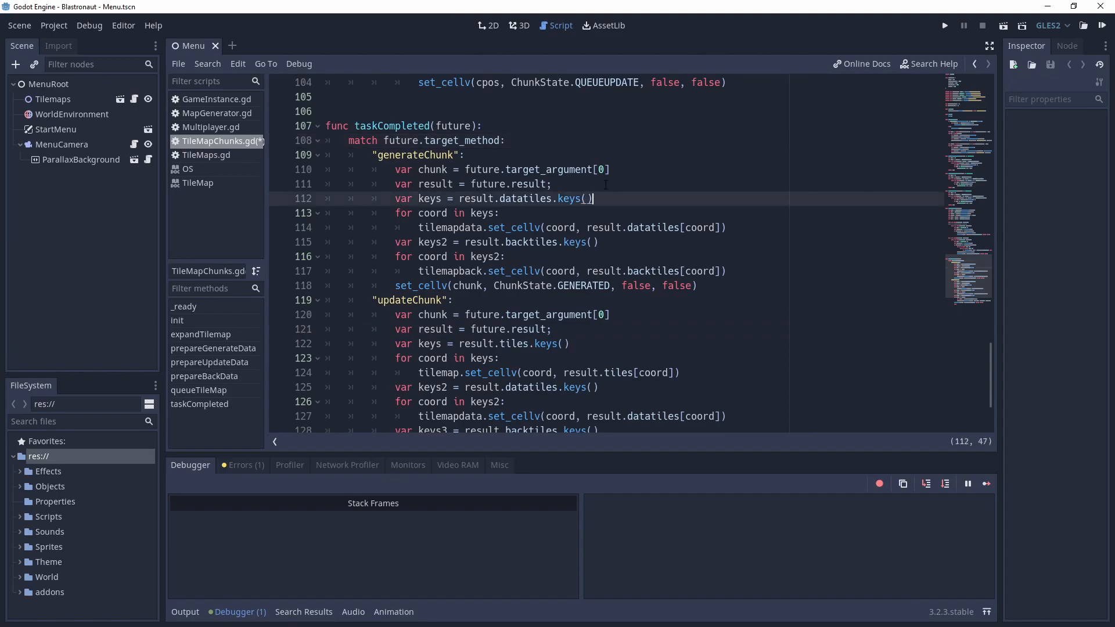
Comment out the set_cellv loops in taskCompleted and clear the Profiler results.
{"action": "type", "text": "##"}
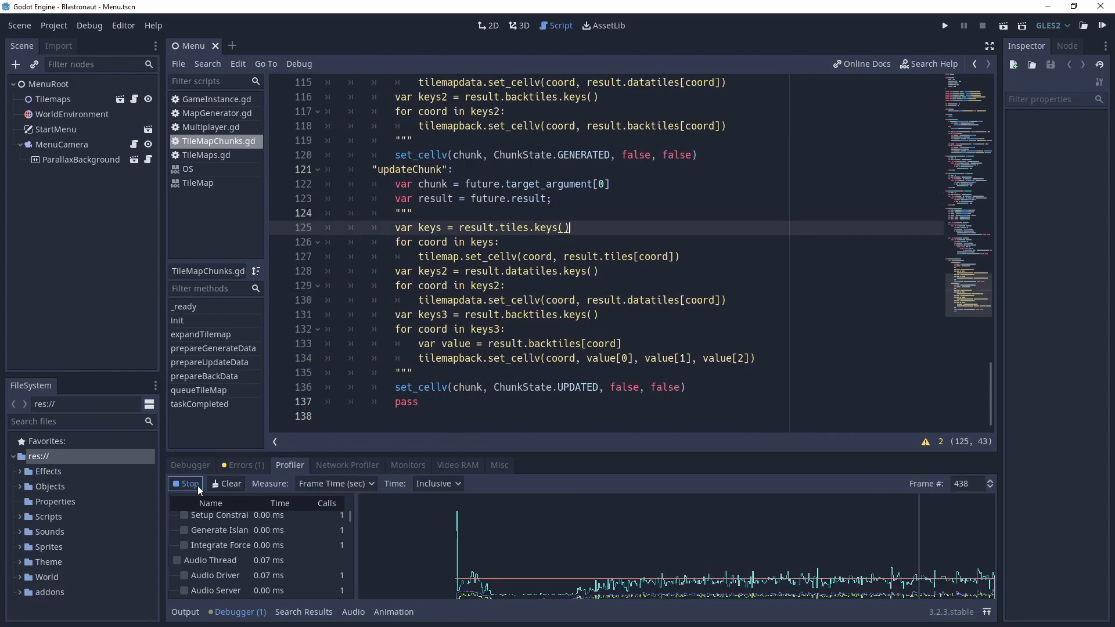
{"action": "left_click", "coordinate": [225, 483]}
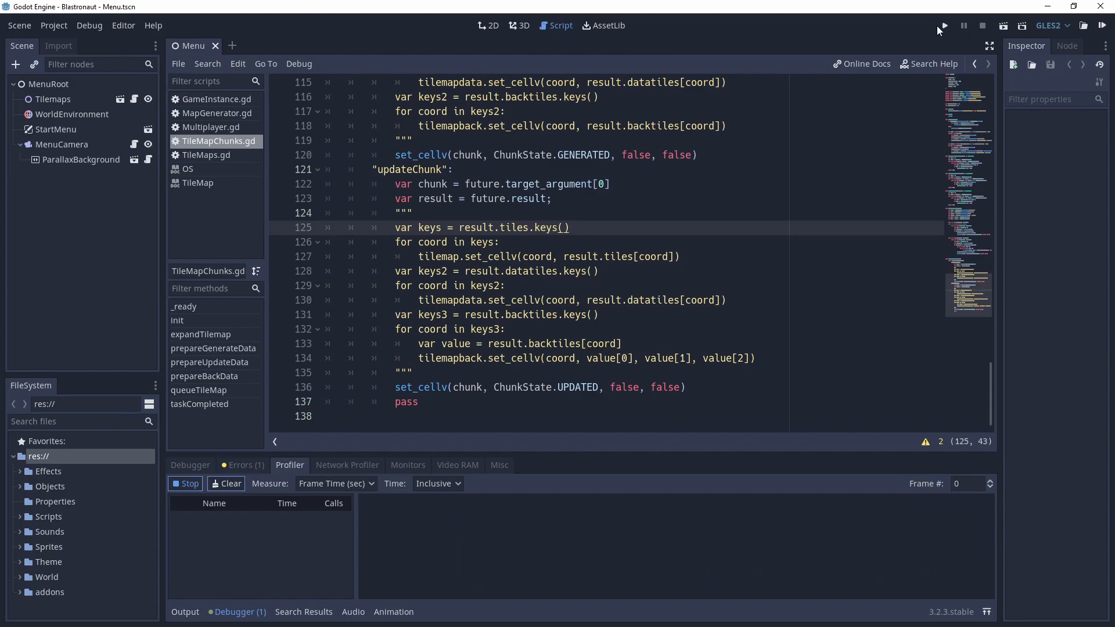
Run the project again and plot Script Functions, generateTile and generateBackTiles, briefly toggling FutureThreadPool.
{"action": "left_click", "coordinate": [945, 24]}
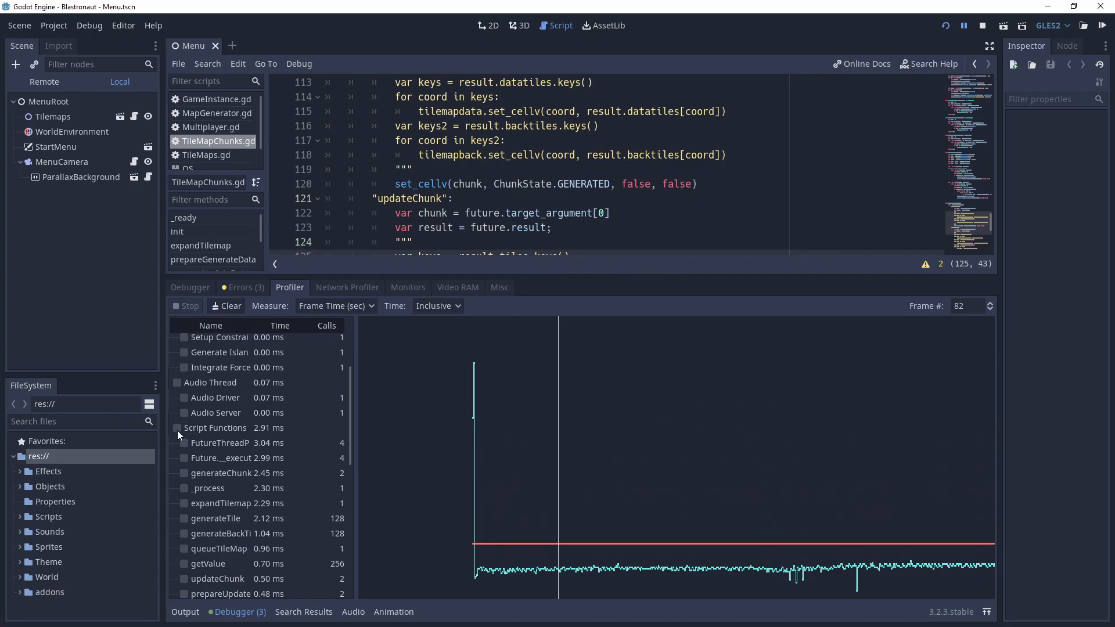
{"action": "left_click", "coordinate": [176, 396]}
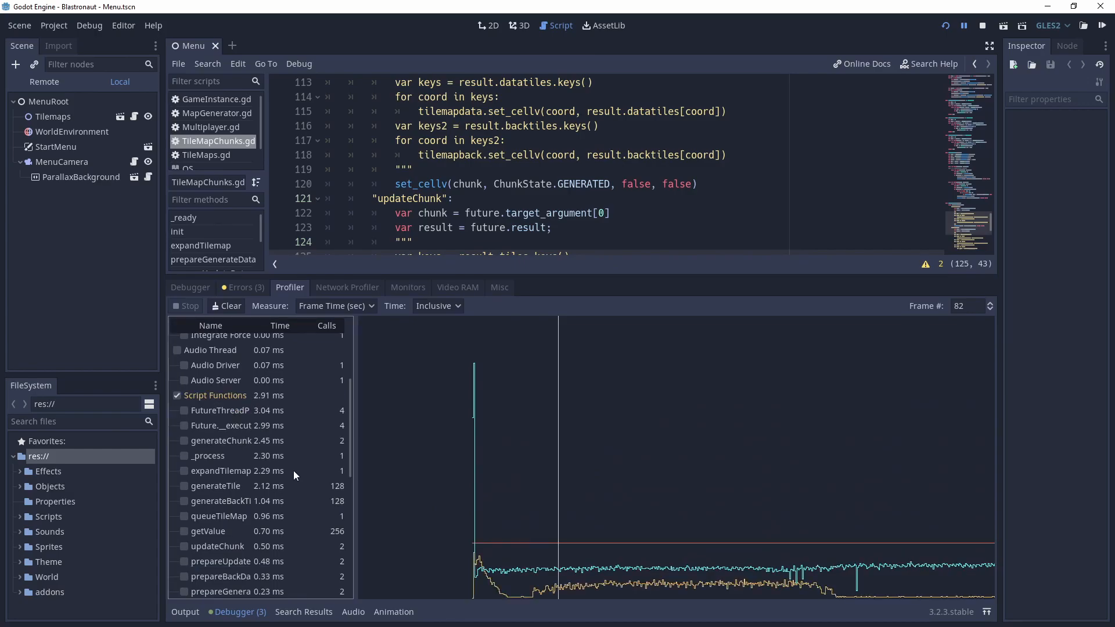
{"action": "left_click", "coordinate": [183, 470]}
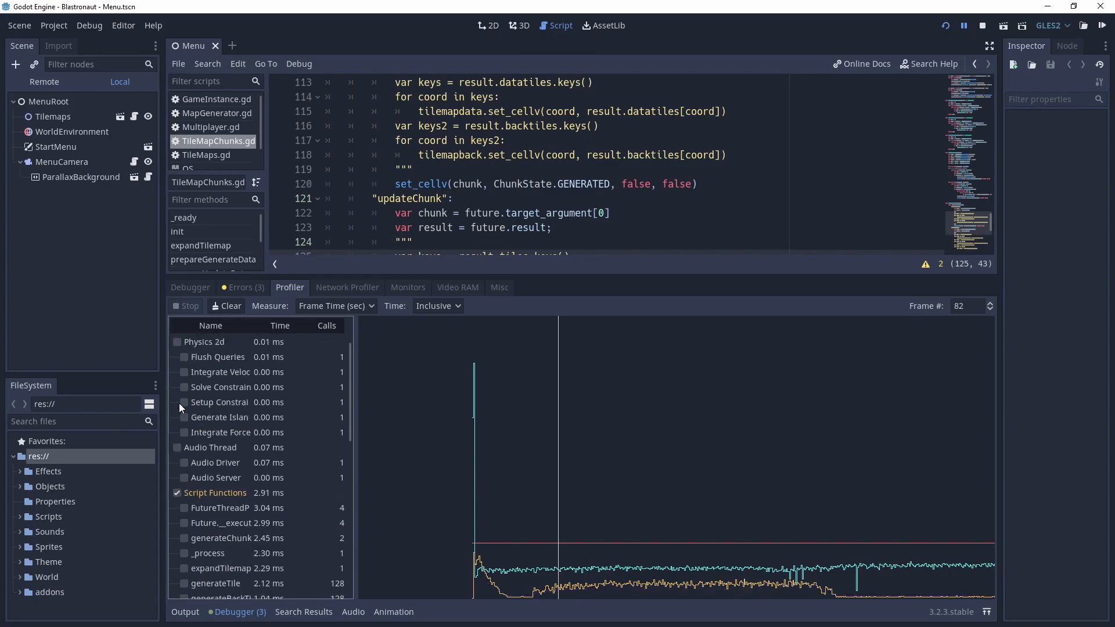
{"action": "scroll", "scroll_direction": "down", "scroll_amount": 3}
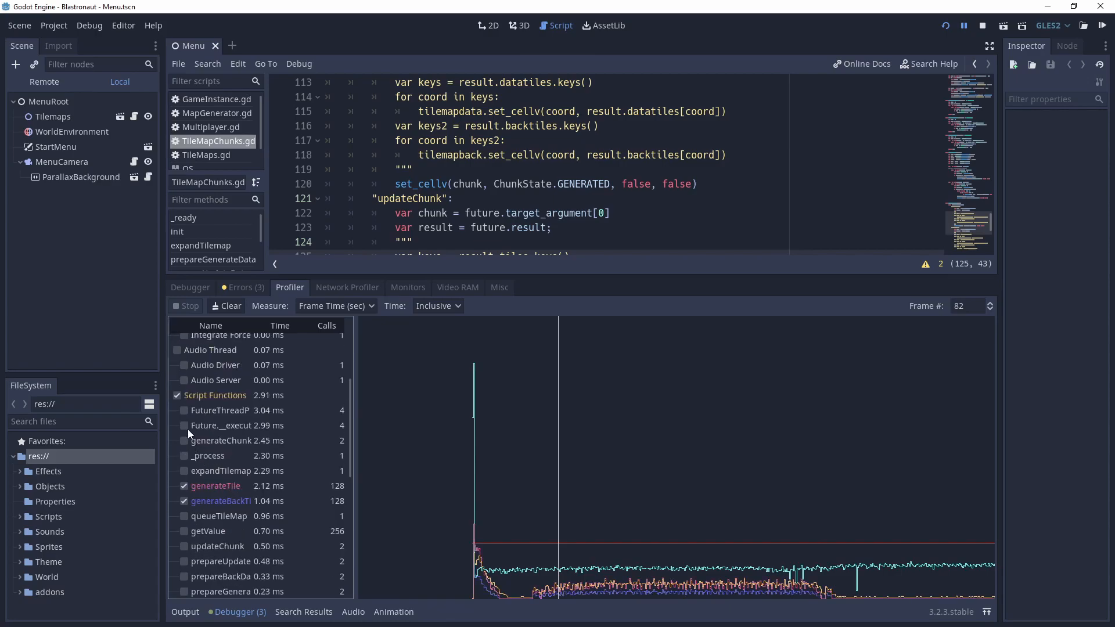
{"action": "left_click", "coordinate": [183, 409]}
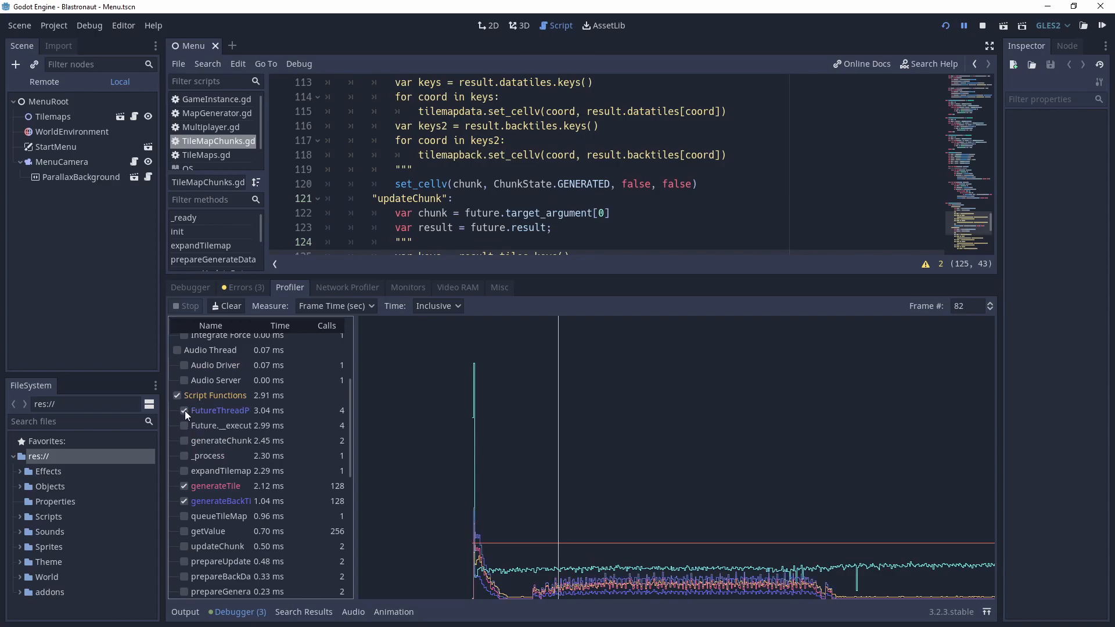
{"action": "left_click", "coordinate": [183, 410]}
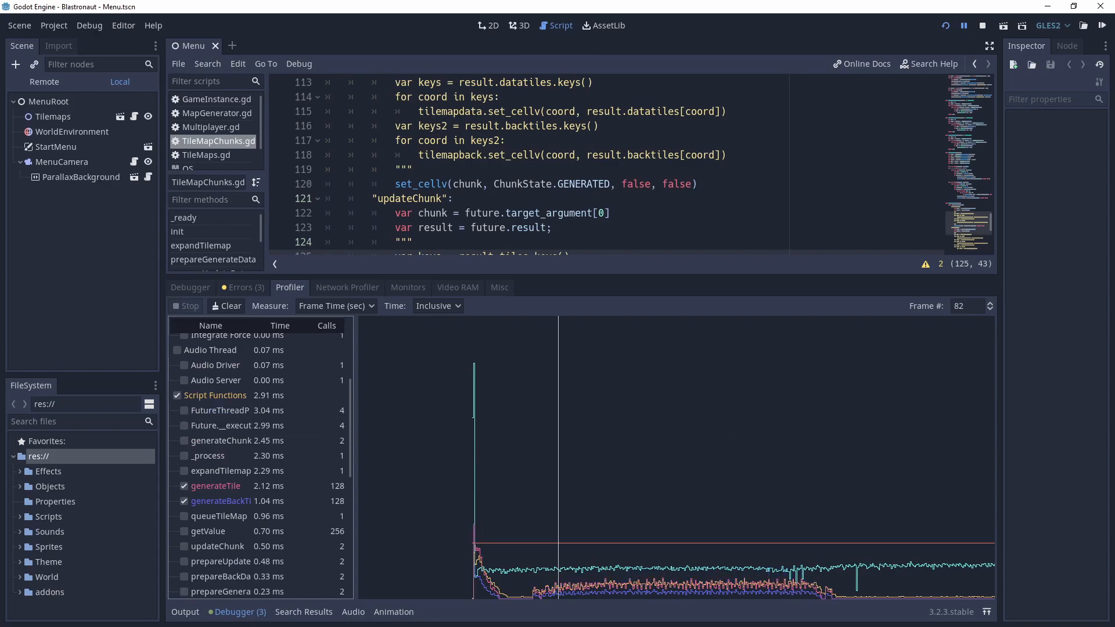